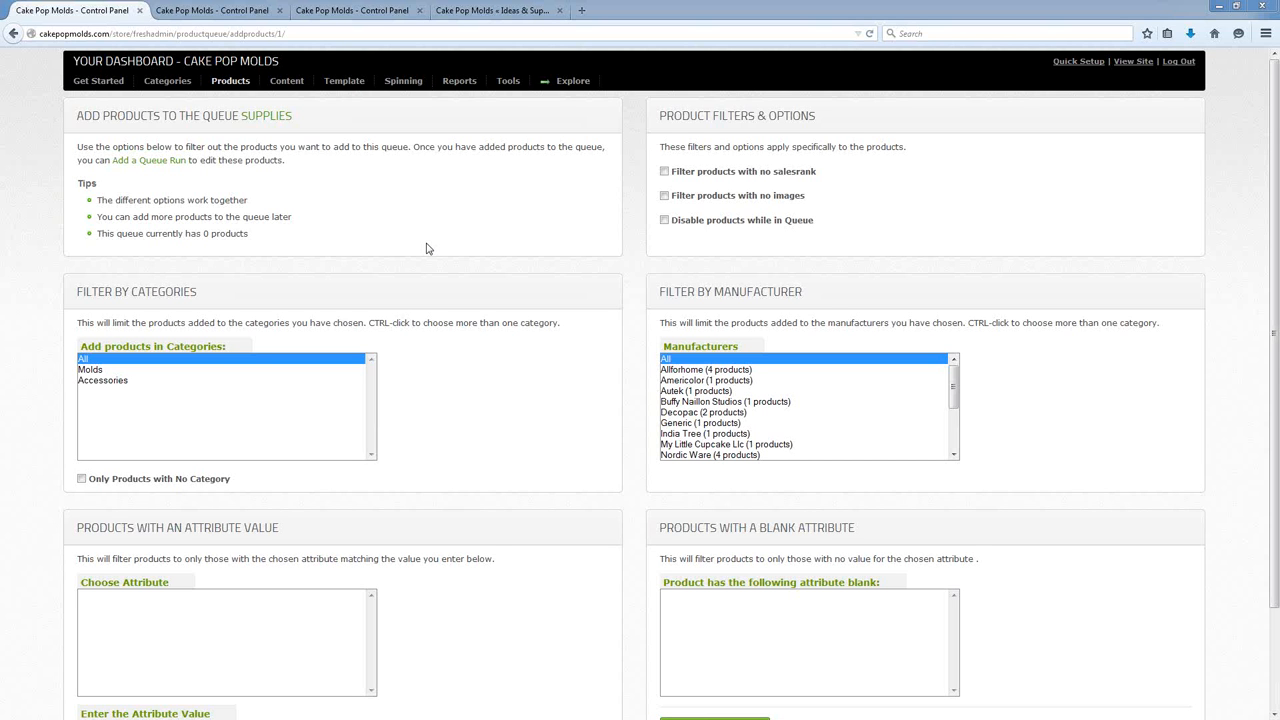
pyautogui.moveTo(145, 442)
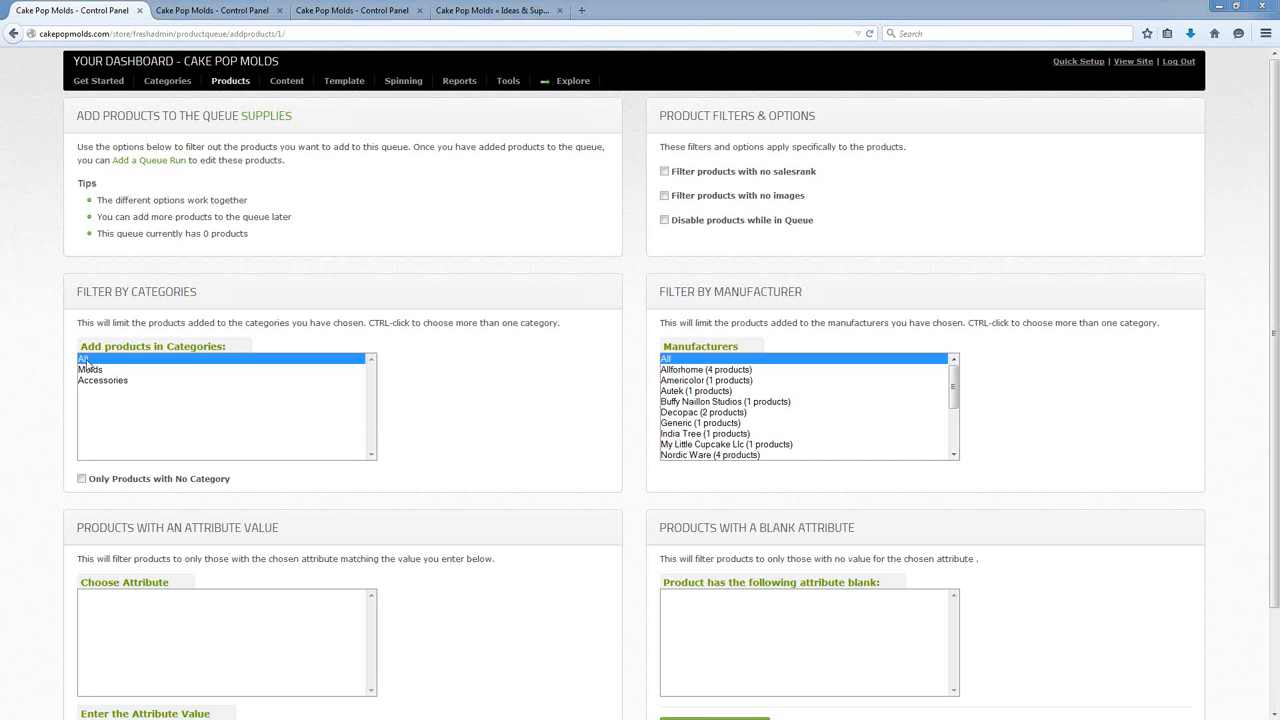
pyautogui.moveTo(65, 284)
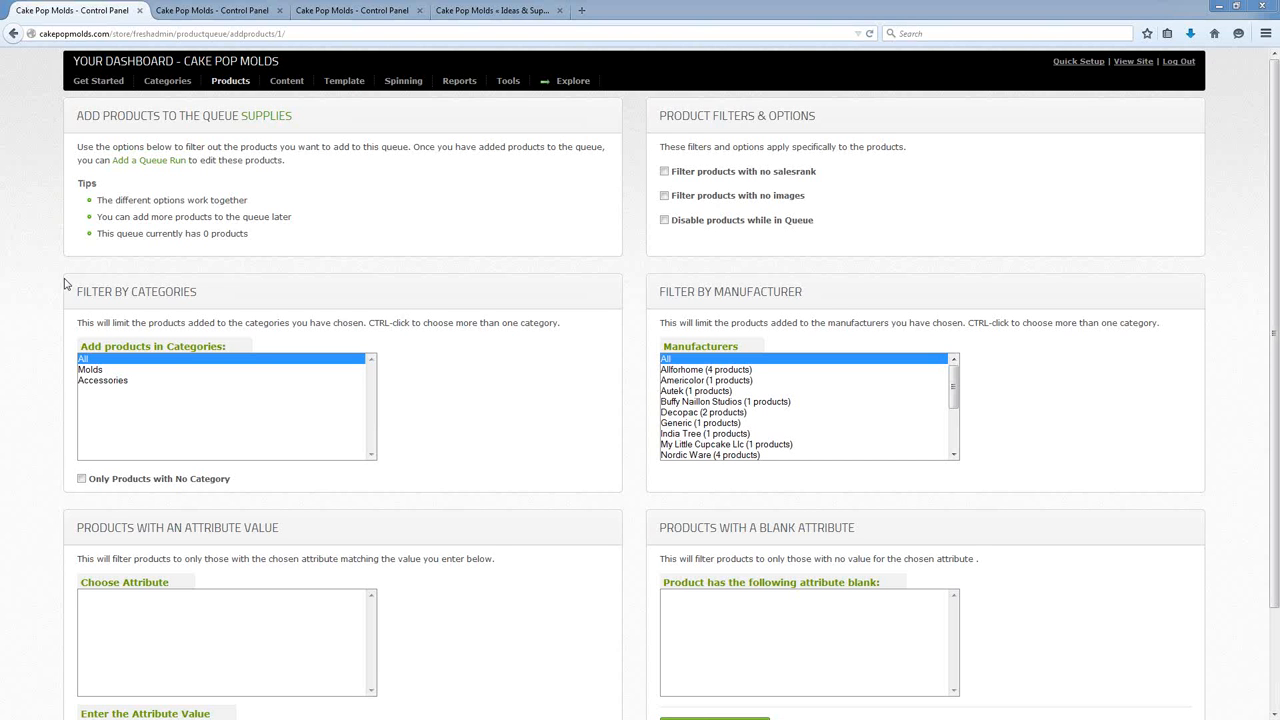
pyautogui.moveTo(240, 174)
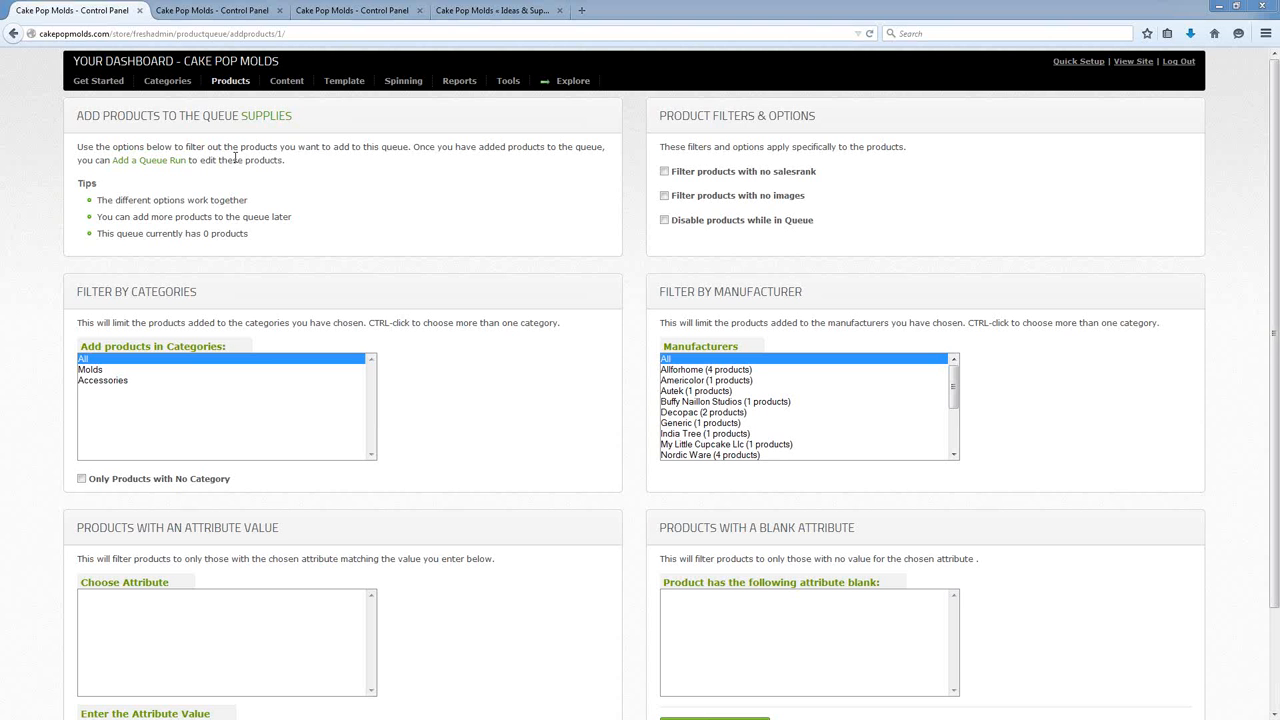
pyautogui.moveTo(167, 216)
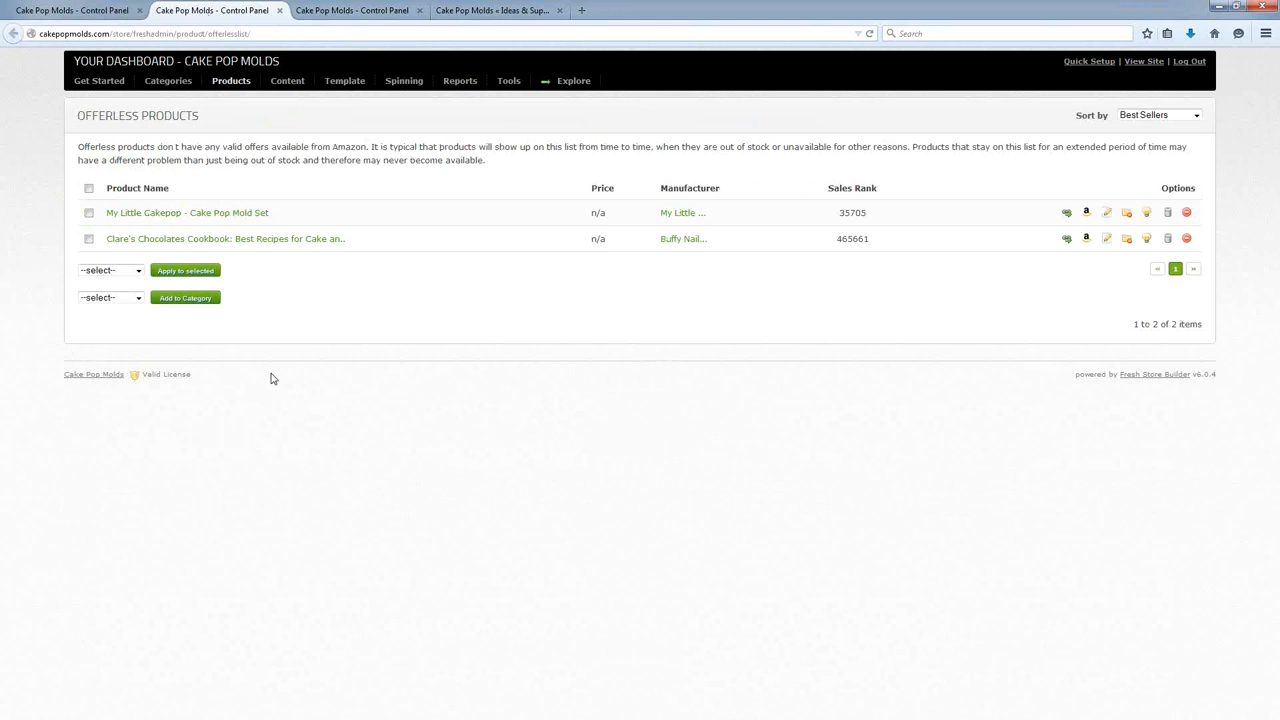
pyautogui.click(231, 80)
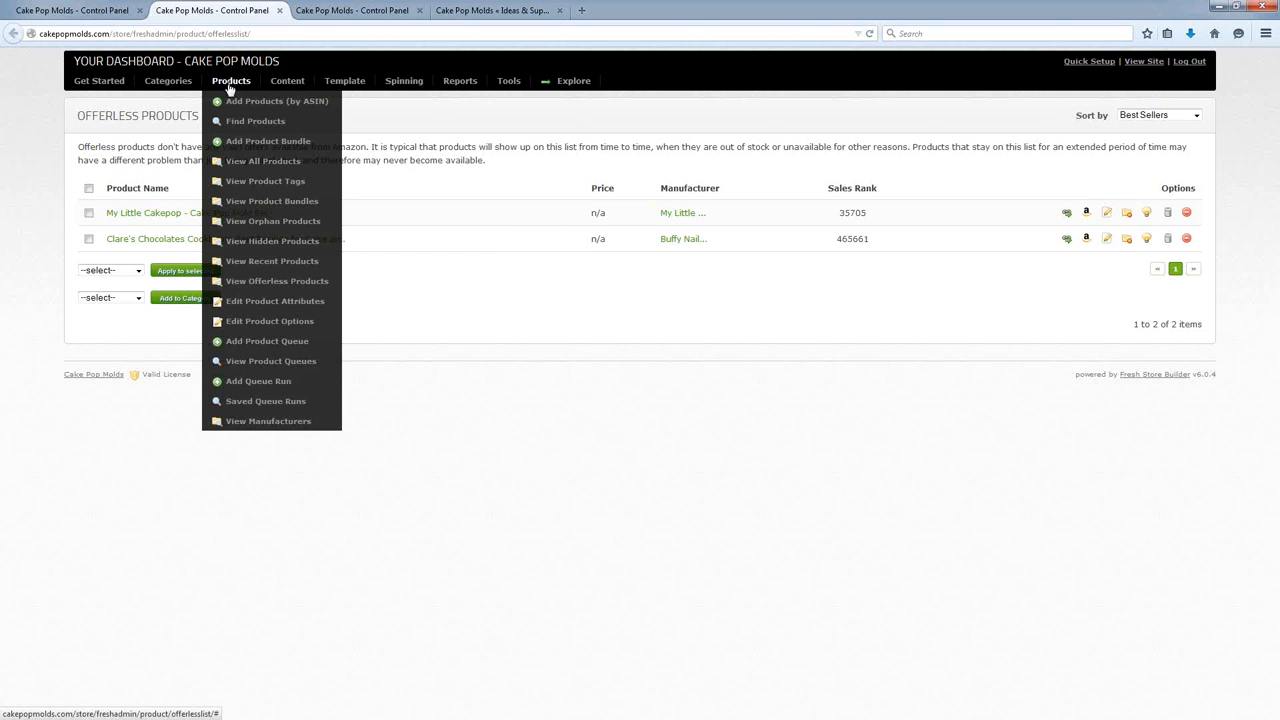
pyautogui.moveTo(272, 261)
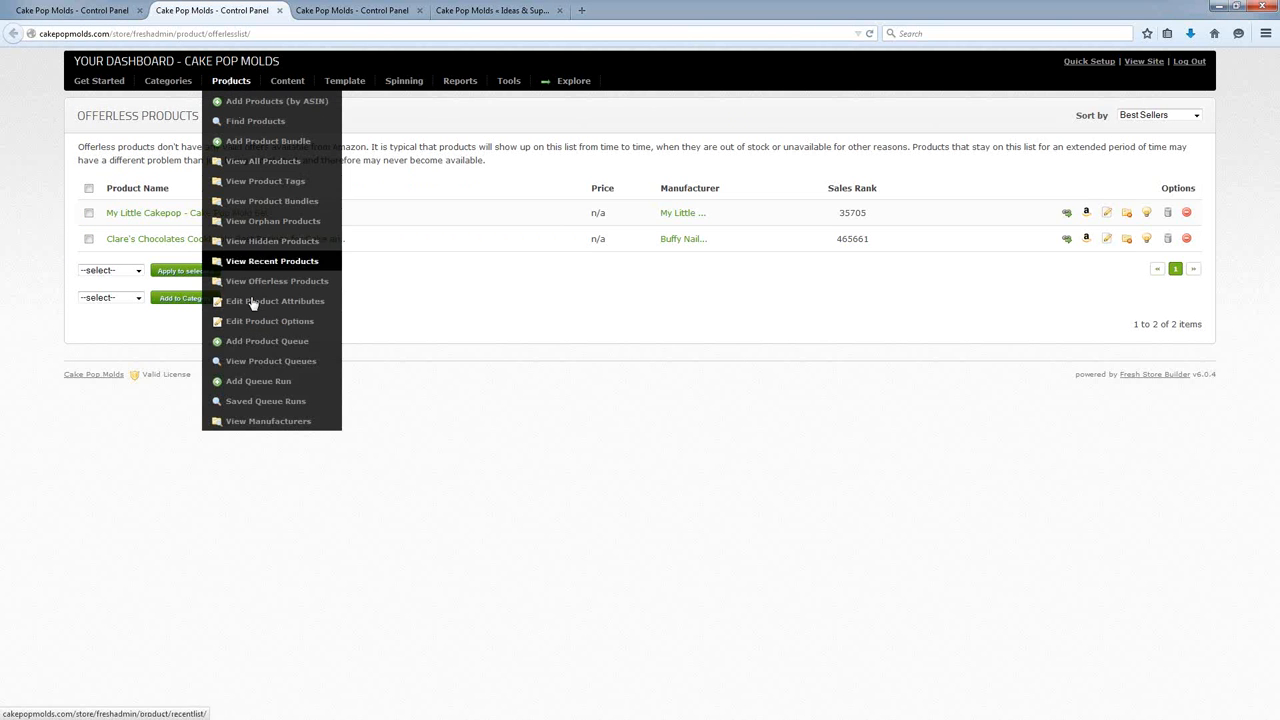
pyautogui.moveTo(277, 281)
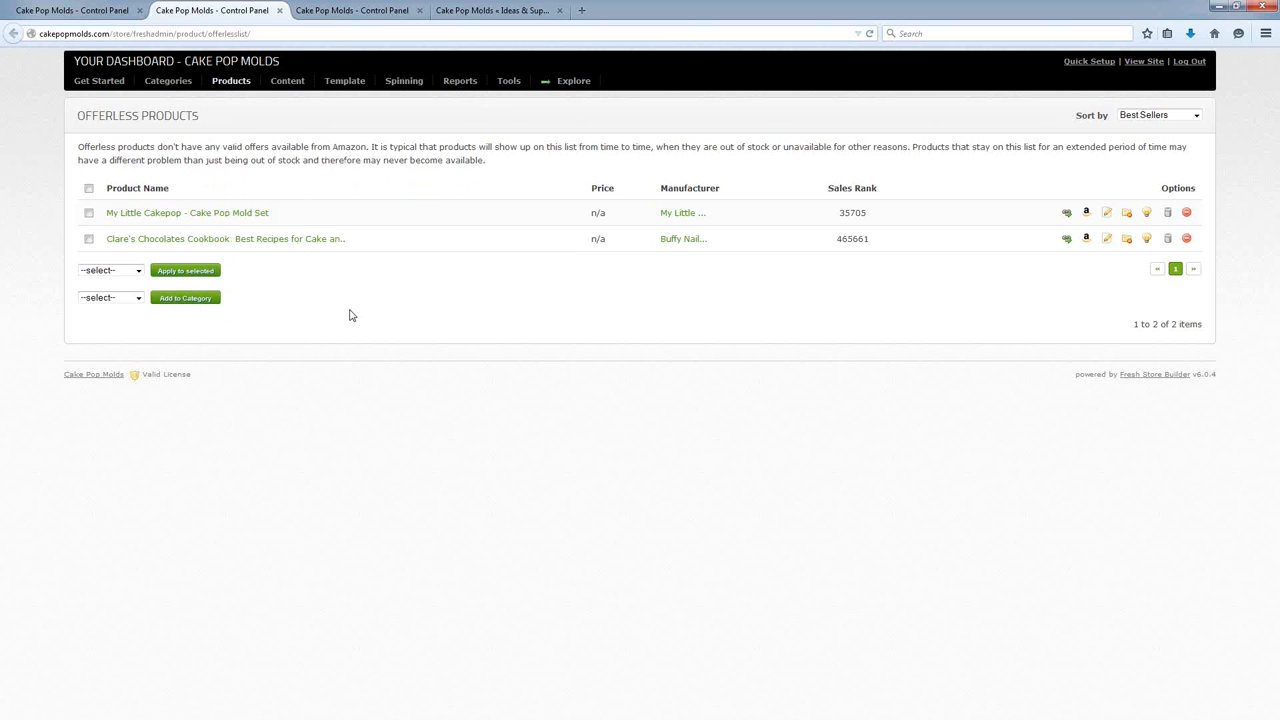
pyautogui.moveTo(460, 303)
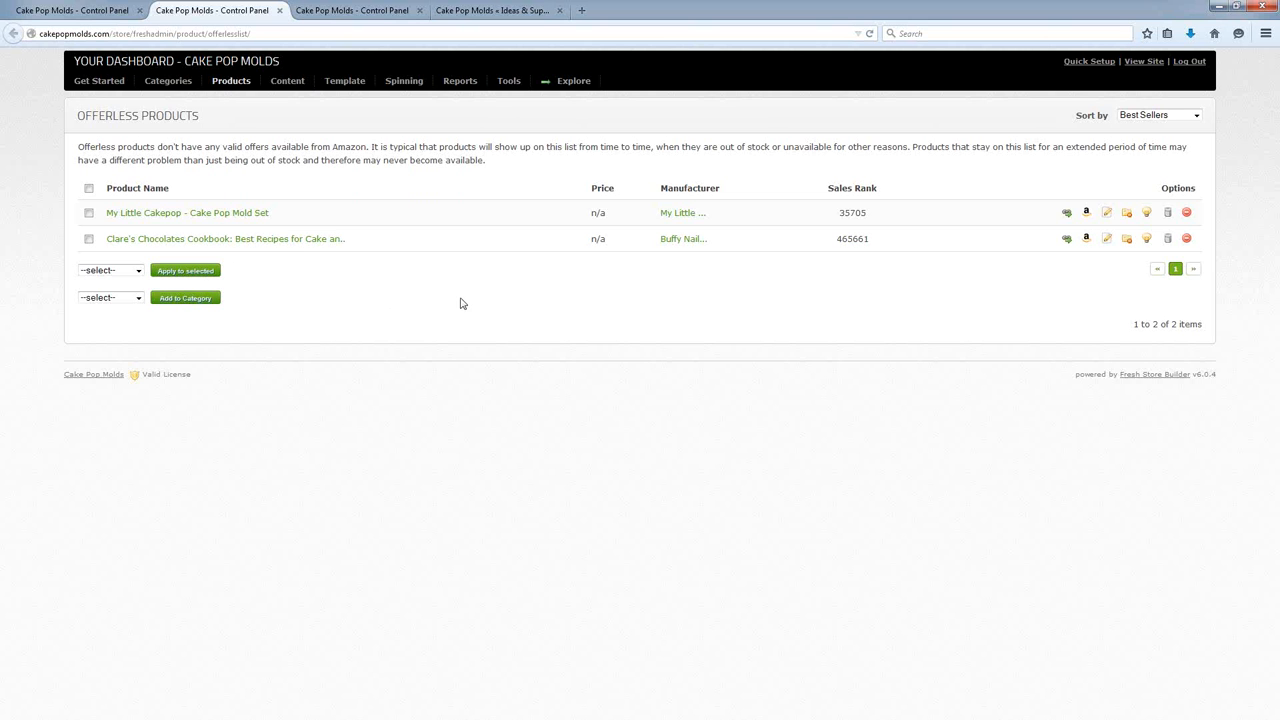
pyautogui.moveTo(98, 135)
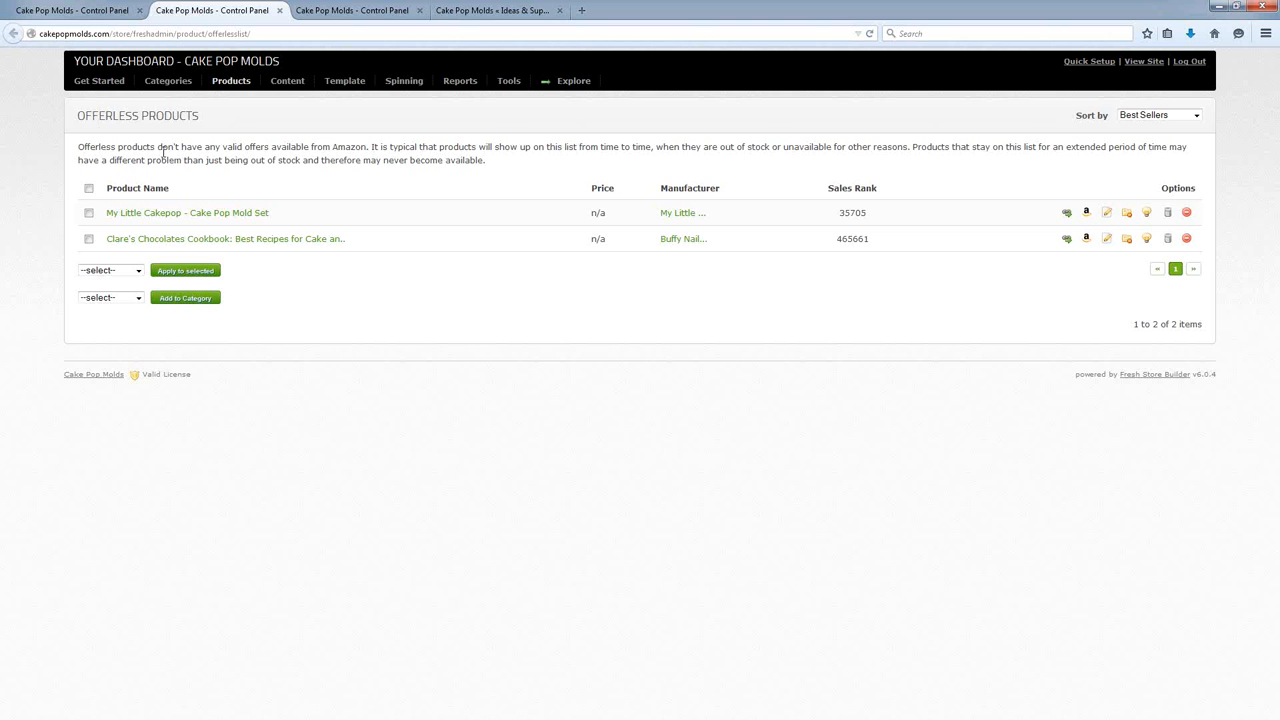
pyautogui.moveTo(351, 163)
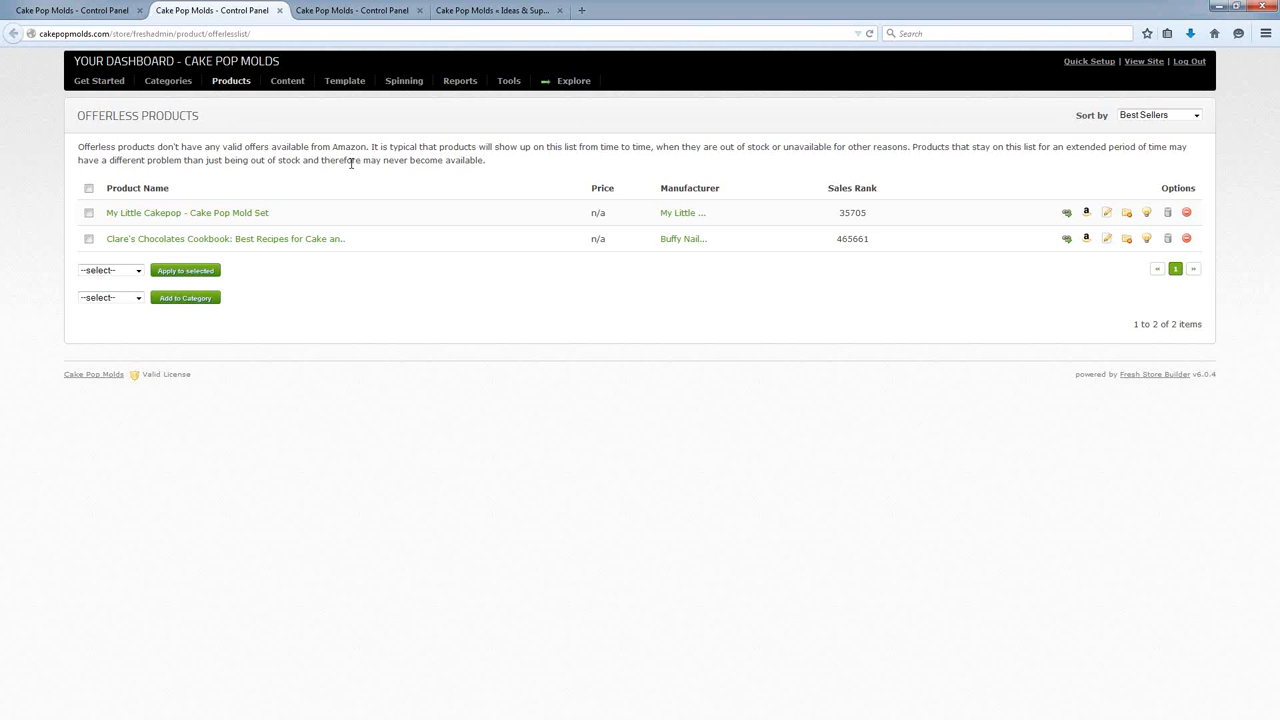
pyautogui.moveTo(346, 190)
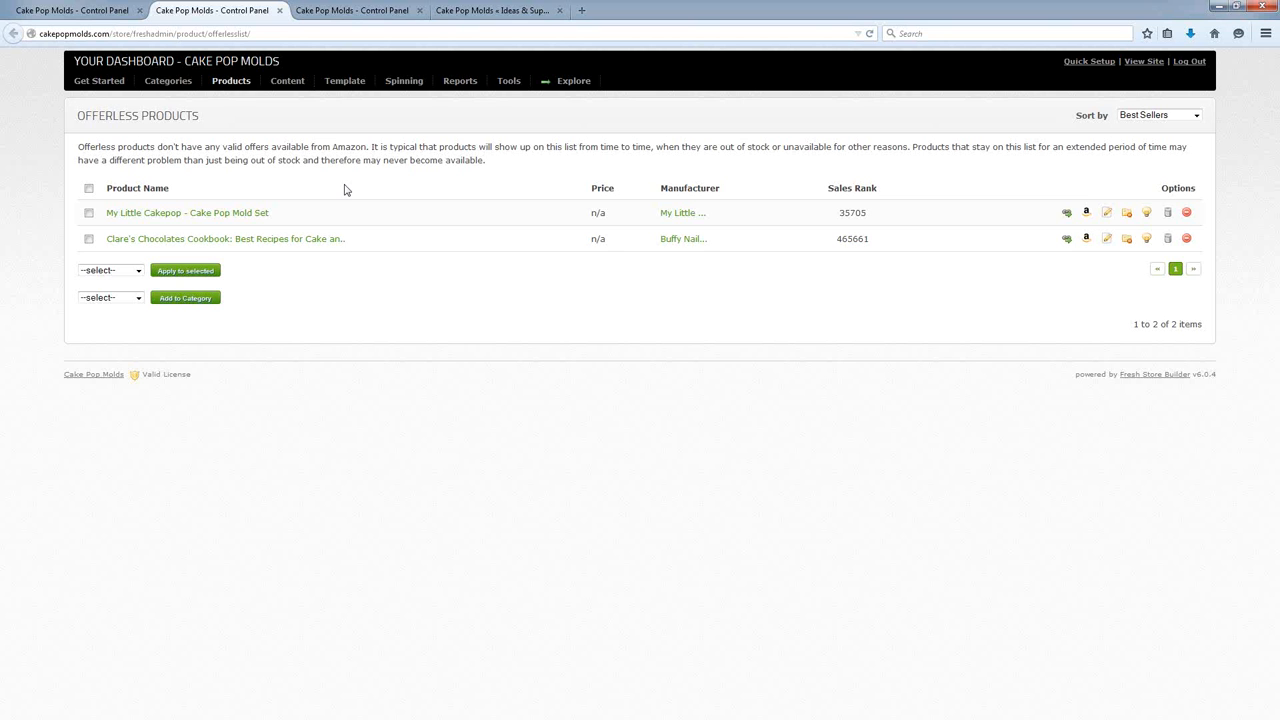
pyautogui.moveTo(812, 207)
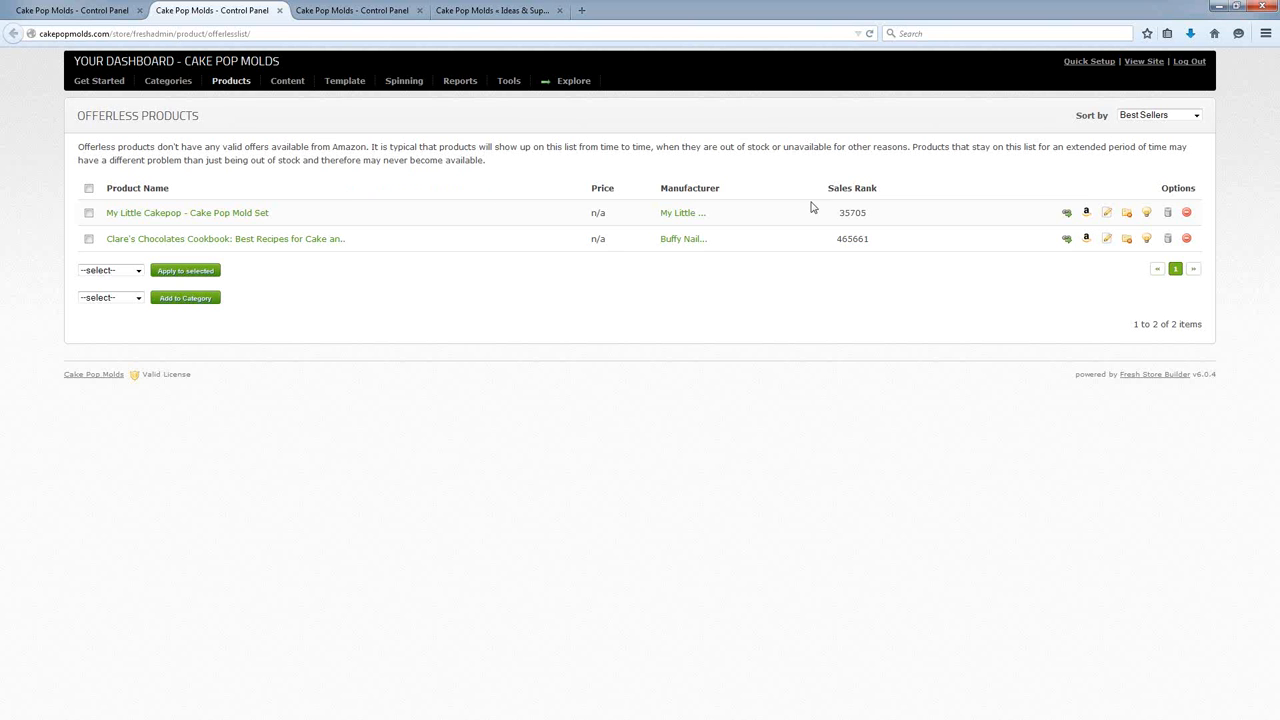
pyautogui.moveTo(1068, 212)
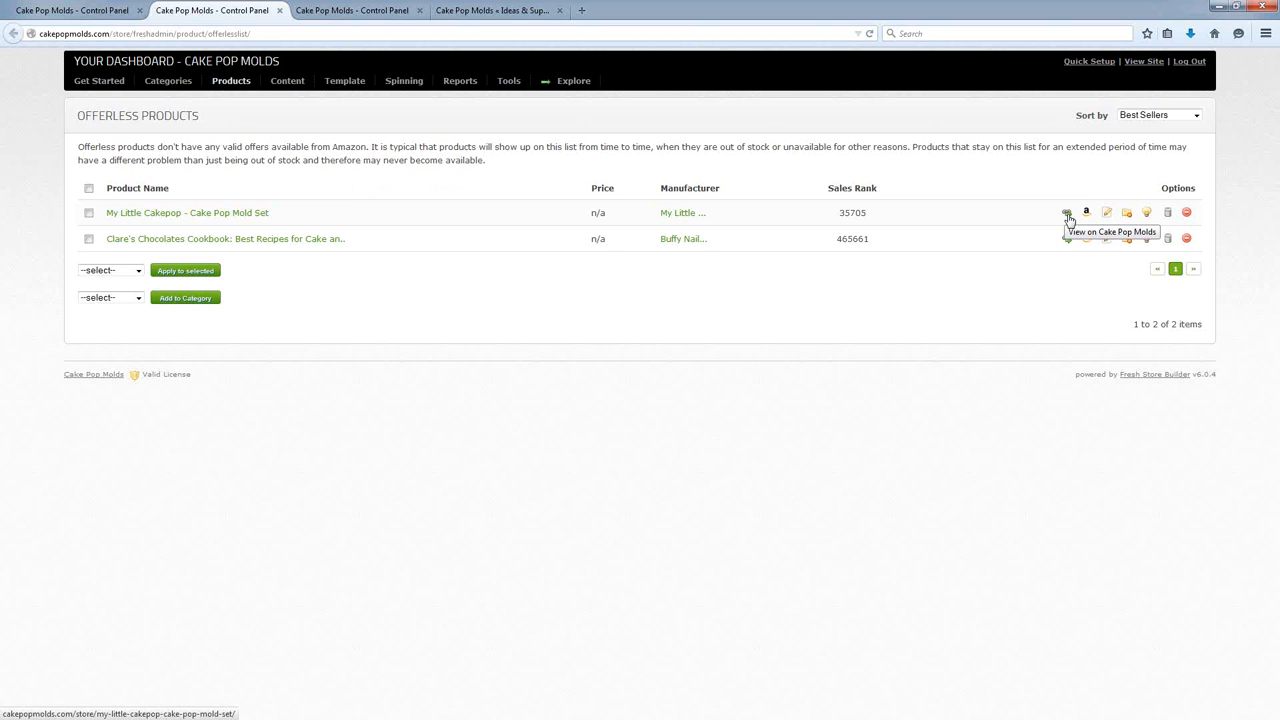
# Open the My Little Cakepop mold set storefront page and highlight its stock-arriving-soon note.
pyautogui.click(1067, 212)
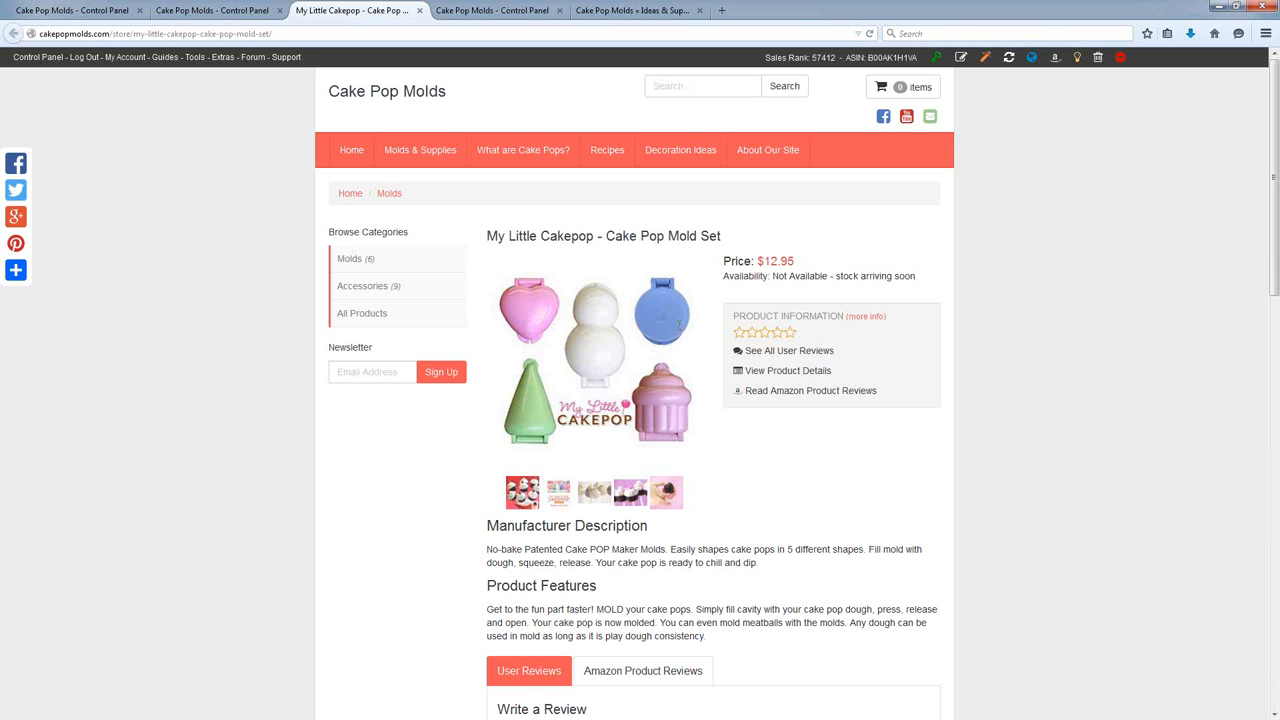
pyautogui.doubleClick(738, 276)
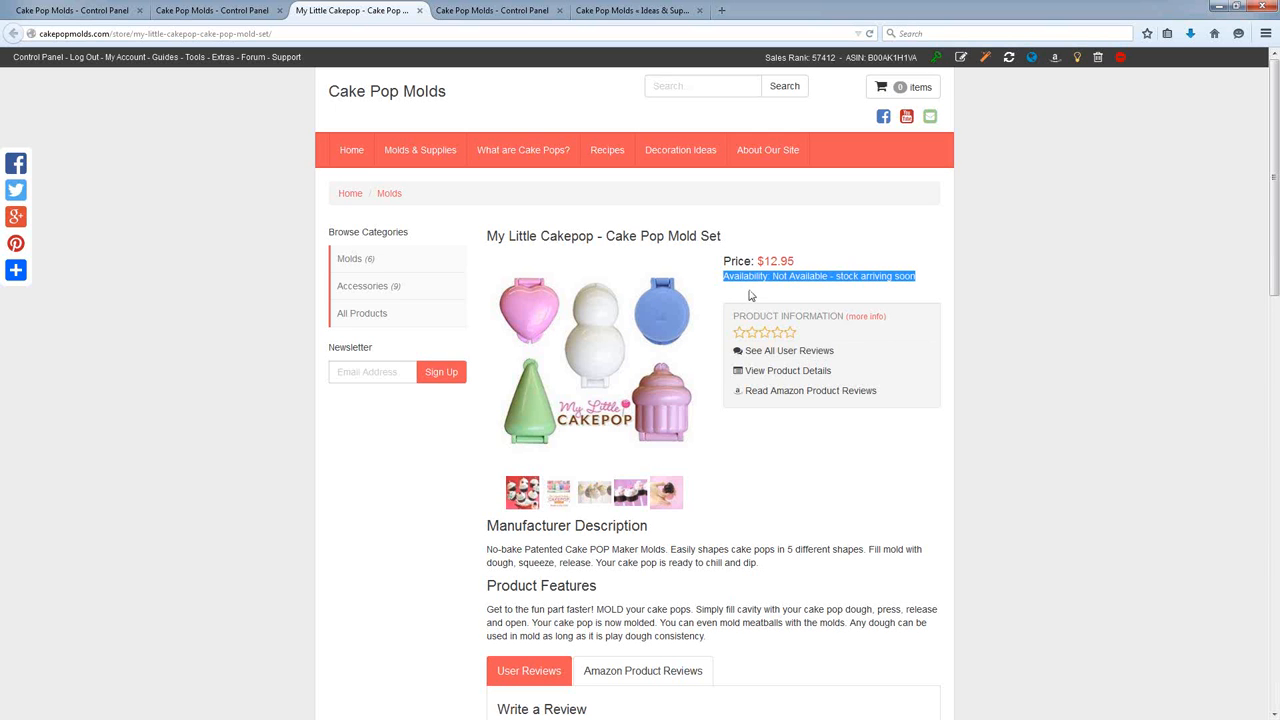
pyautogui.moveTo(749, 308)
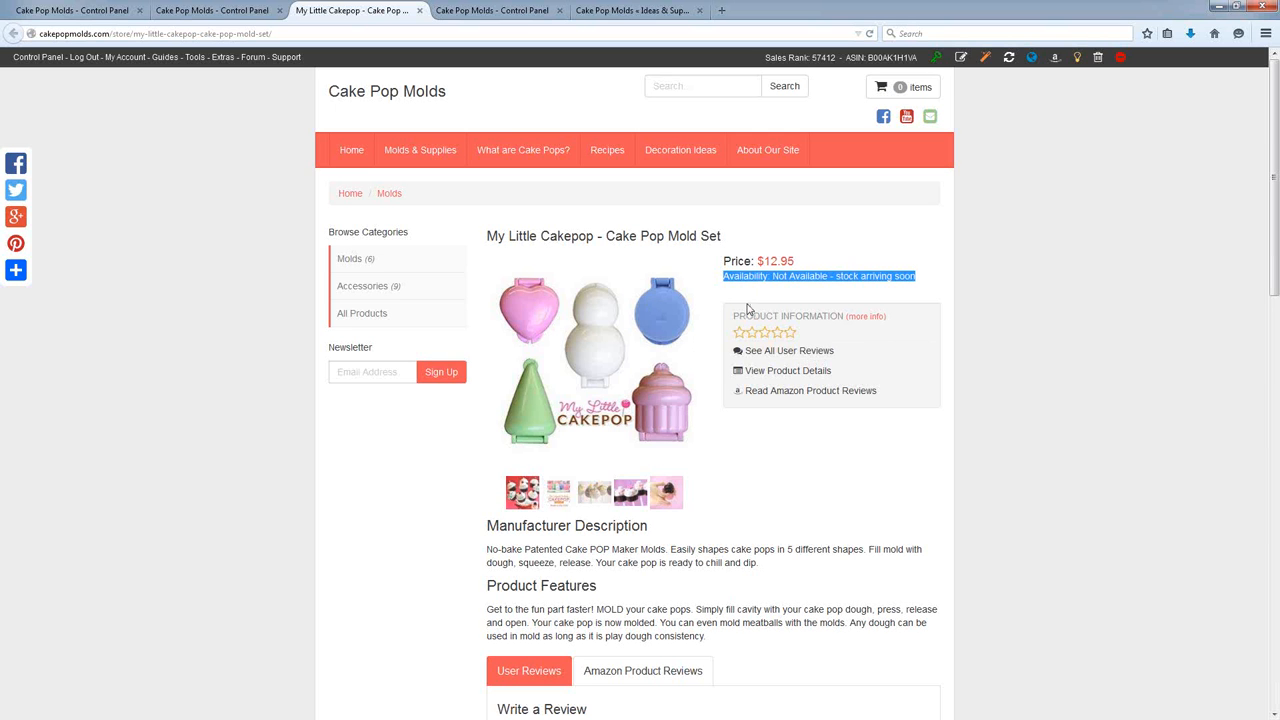
pyautogui.moveTo(815, 292)
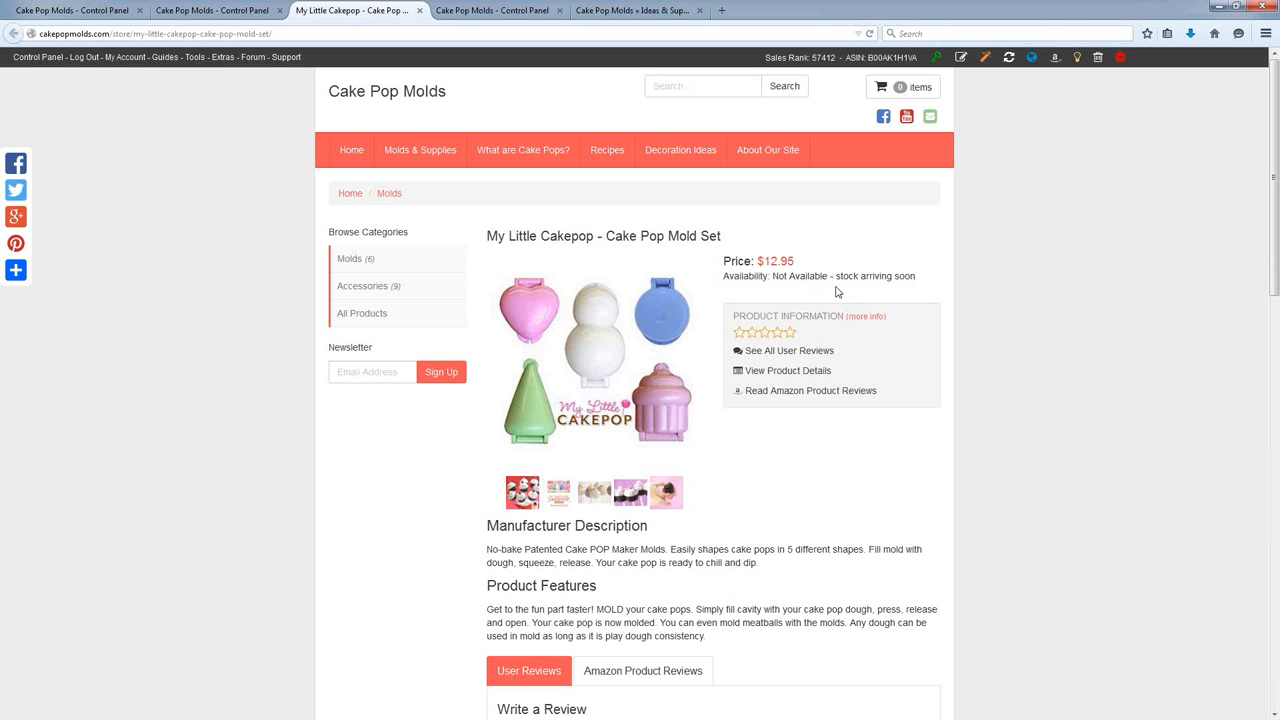
pyautogui.moveTo(818, 279)
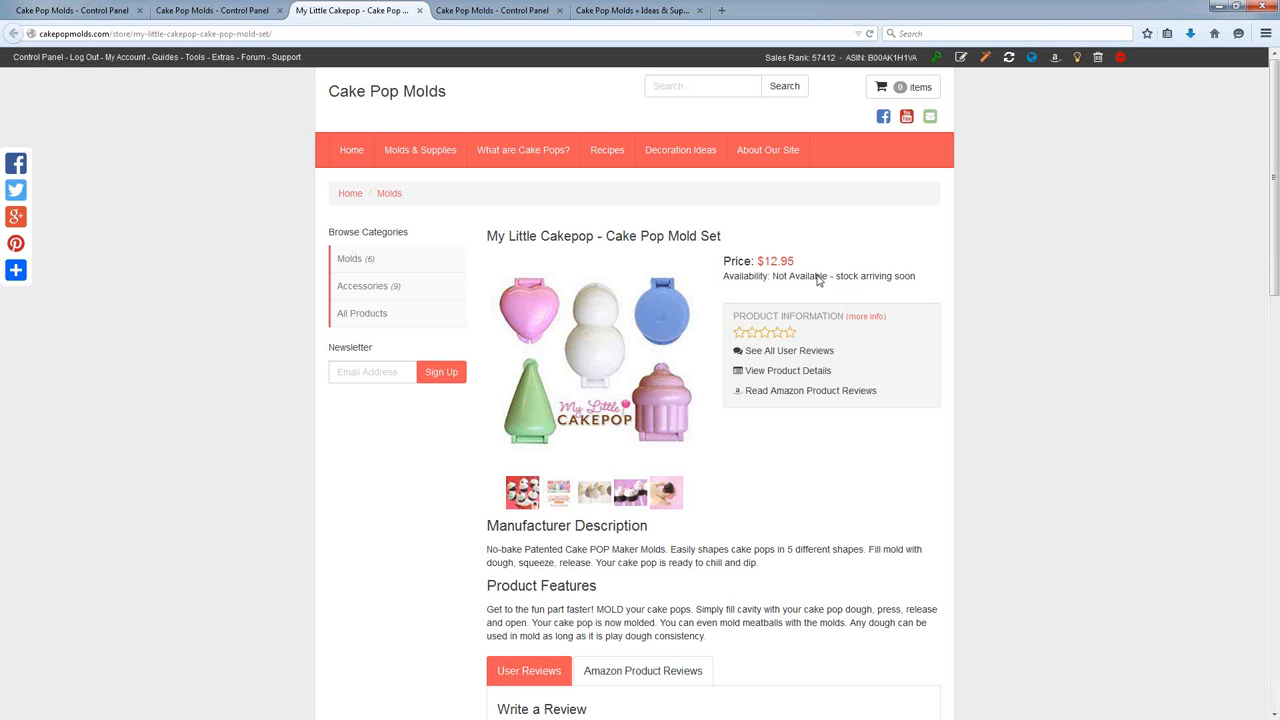
pyautogui.moveTo(822, 288)
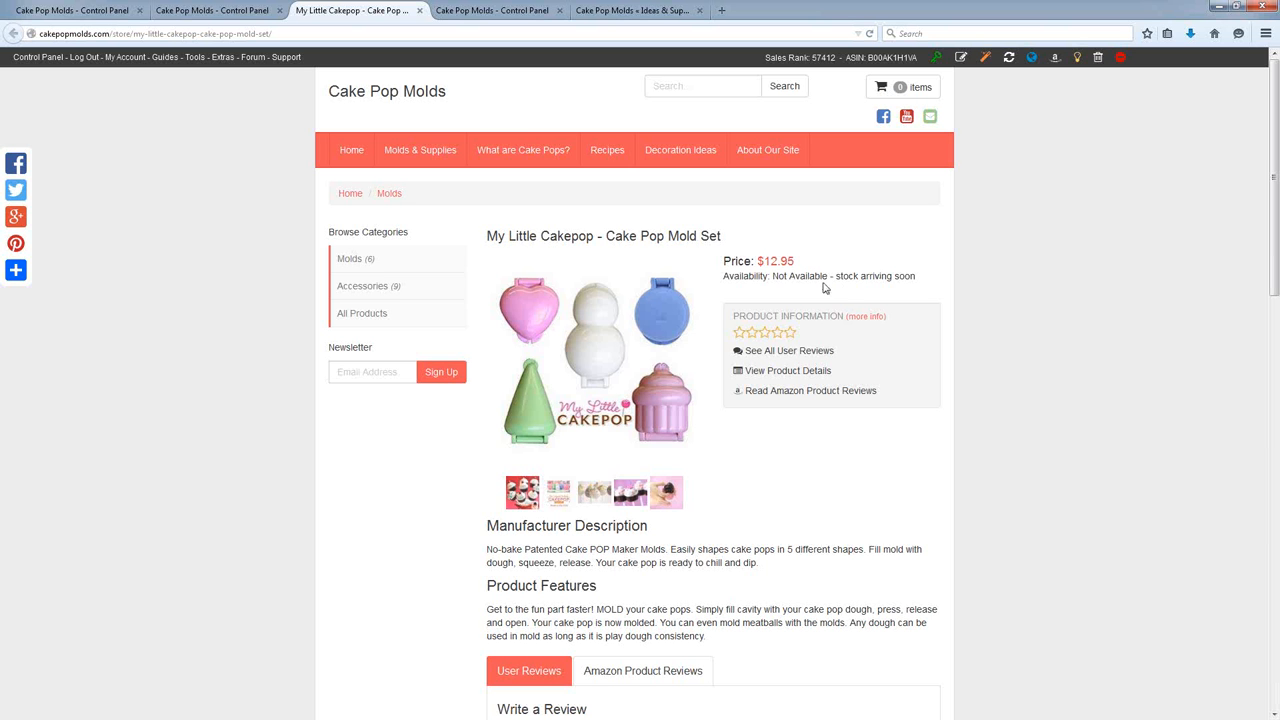
pyautogui.moveTo(540, 358)
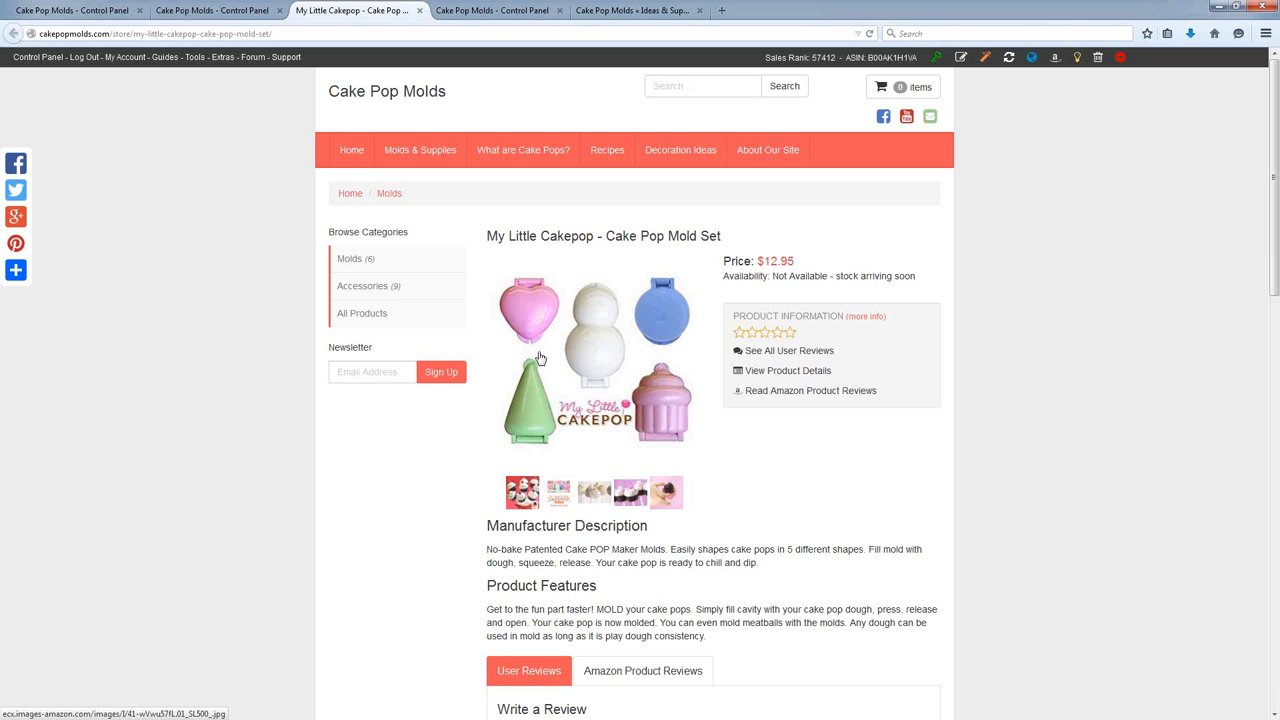
pyautogui.moveTo(811, 284)
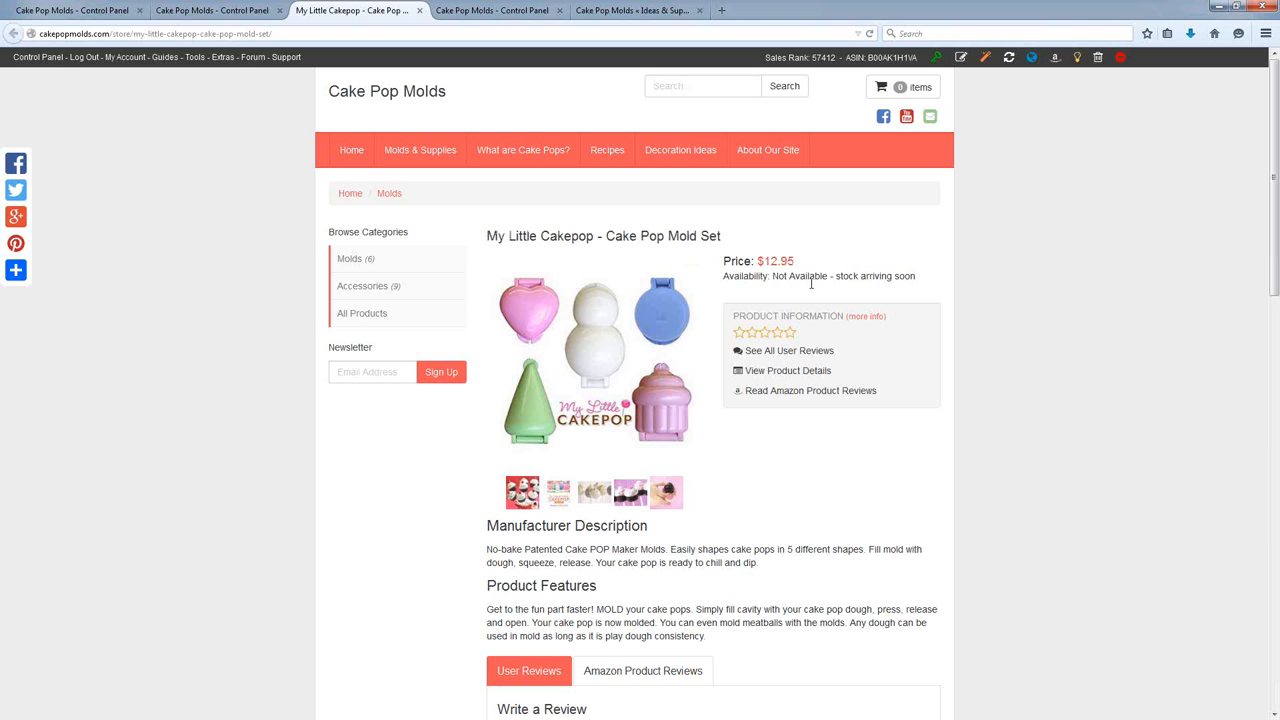
pyautogui.moveTo(805, 291)
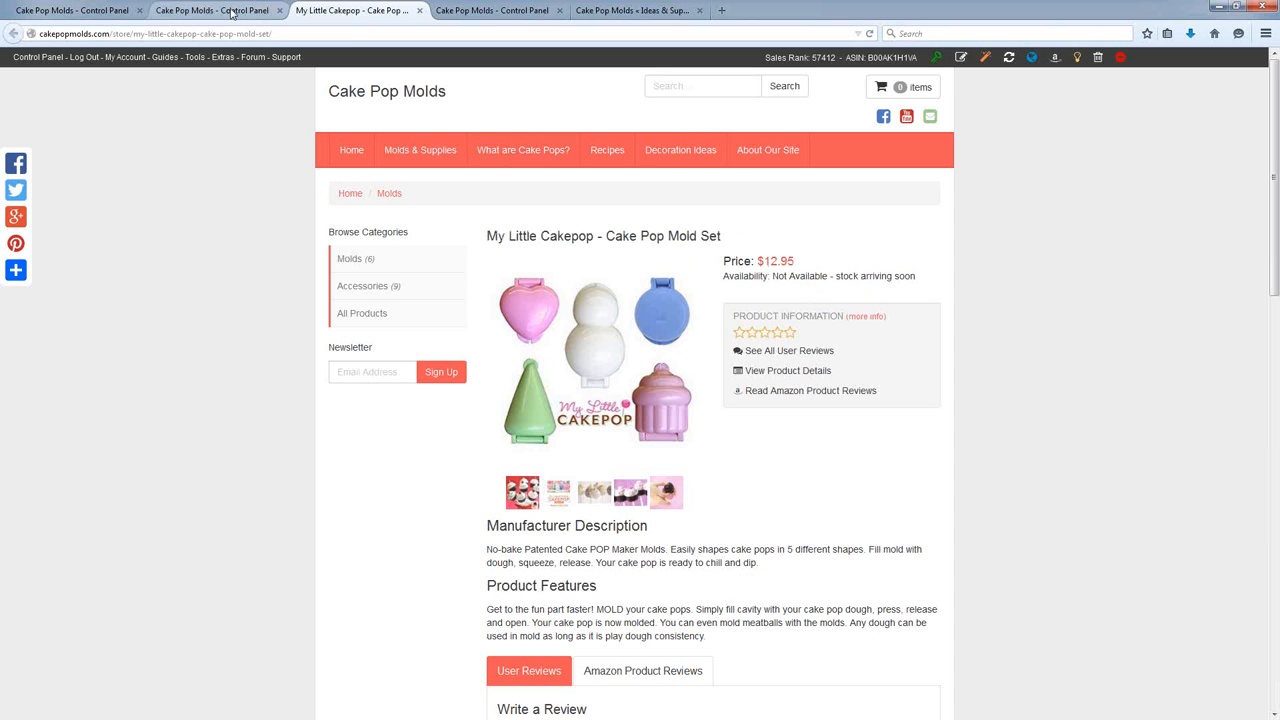
pyautogui.moveTo(213, 10)
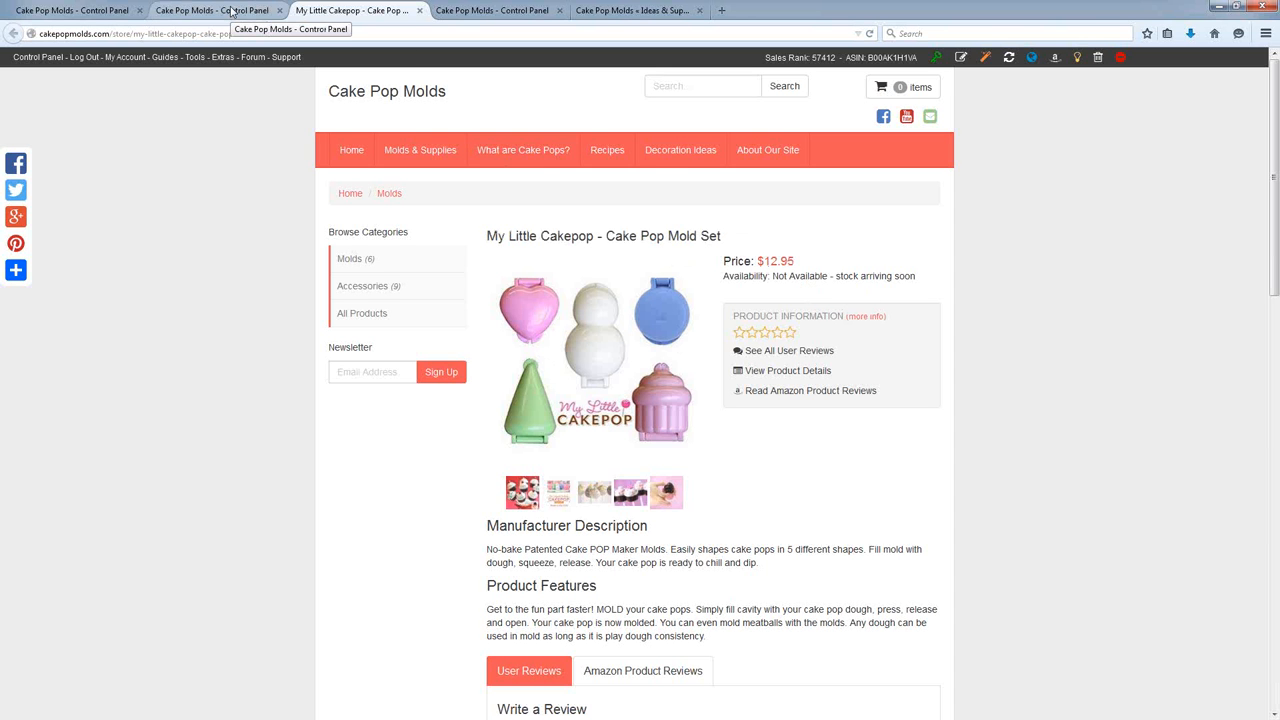
# Switch tabs back to the control panel's Tools > Check Autorun Tasks page.
pyautogui.click(210, 10)
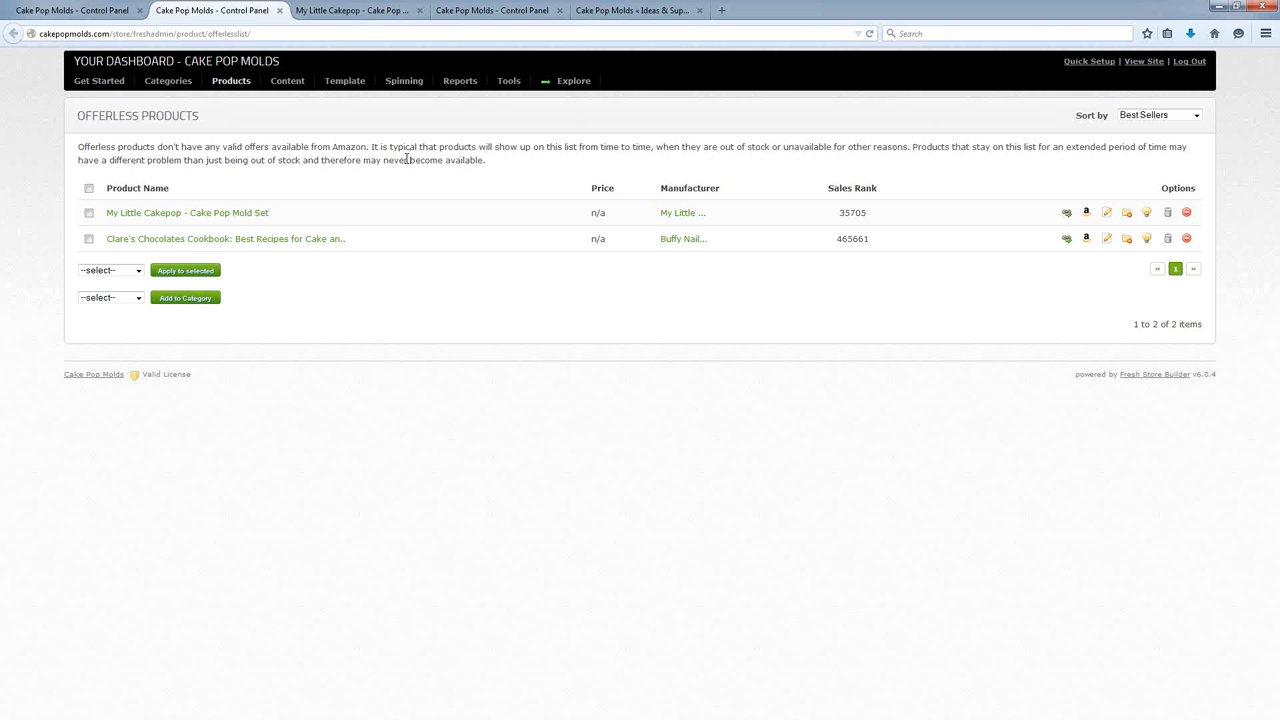
pyautogui.moveTo(352, 116)
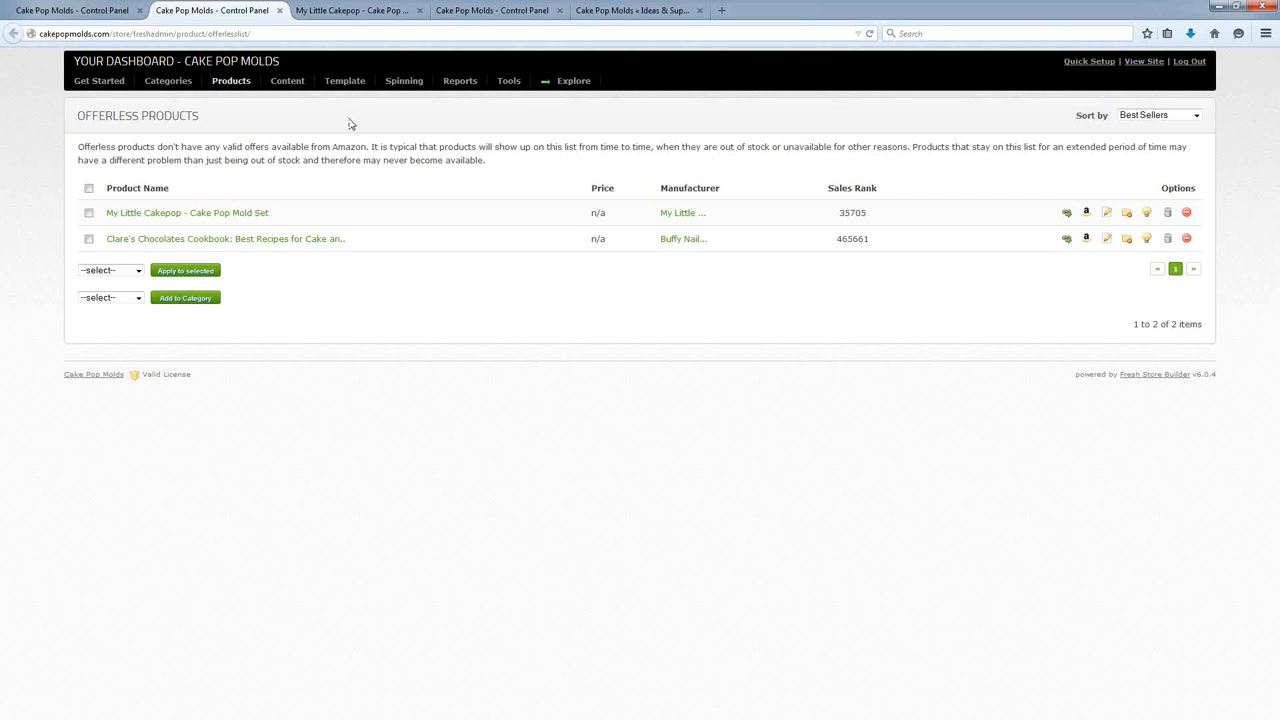
pyautogui.moveTo(353, 119)
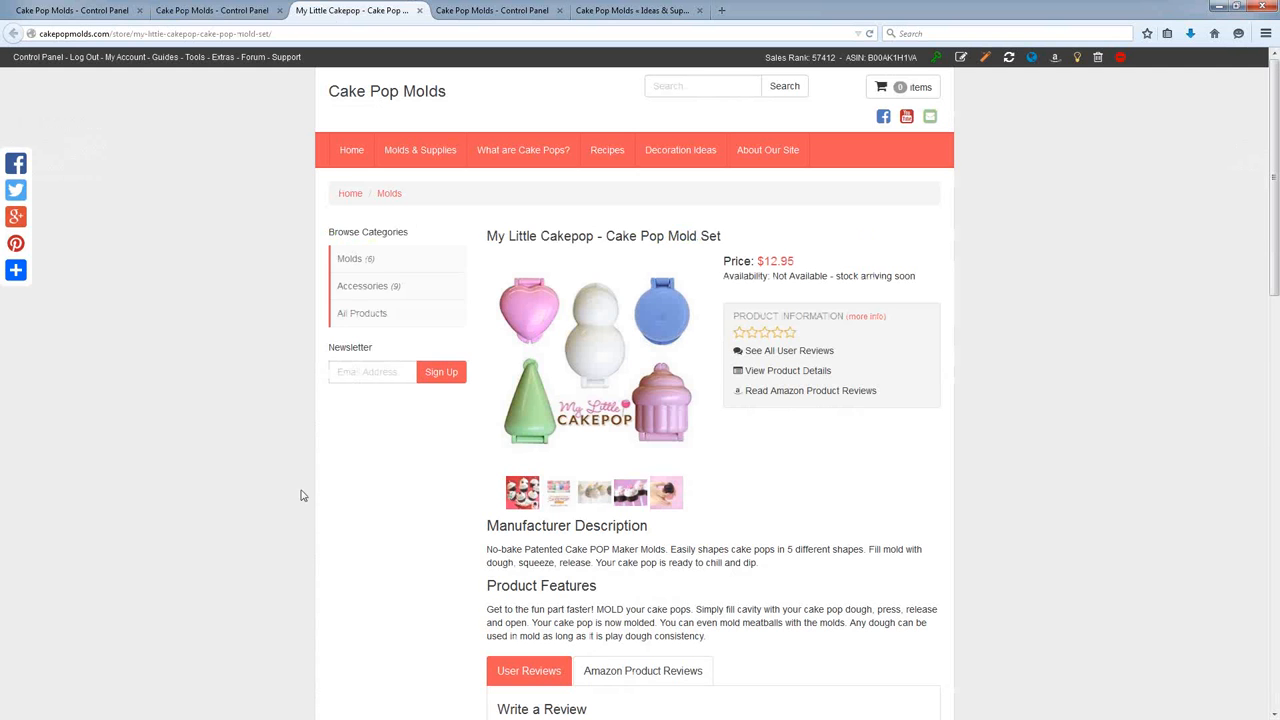
pyautogui.click(490, 10)
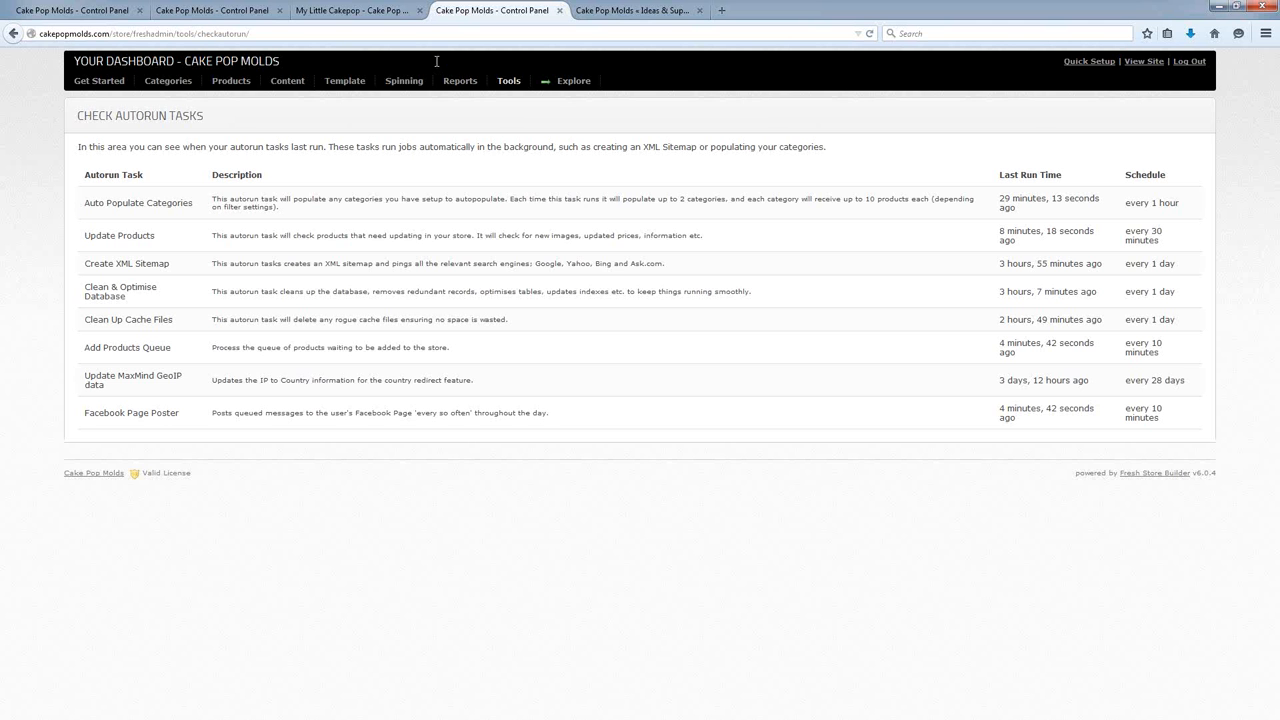
pyautogui.moveTo(173, 412)
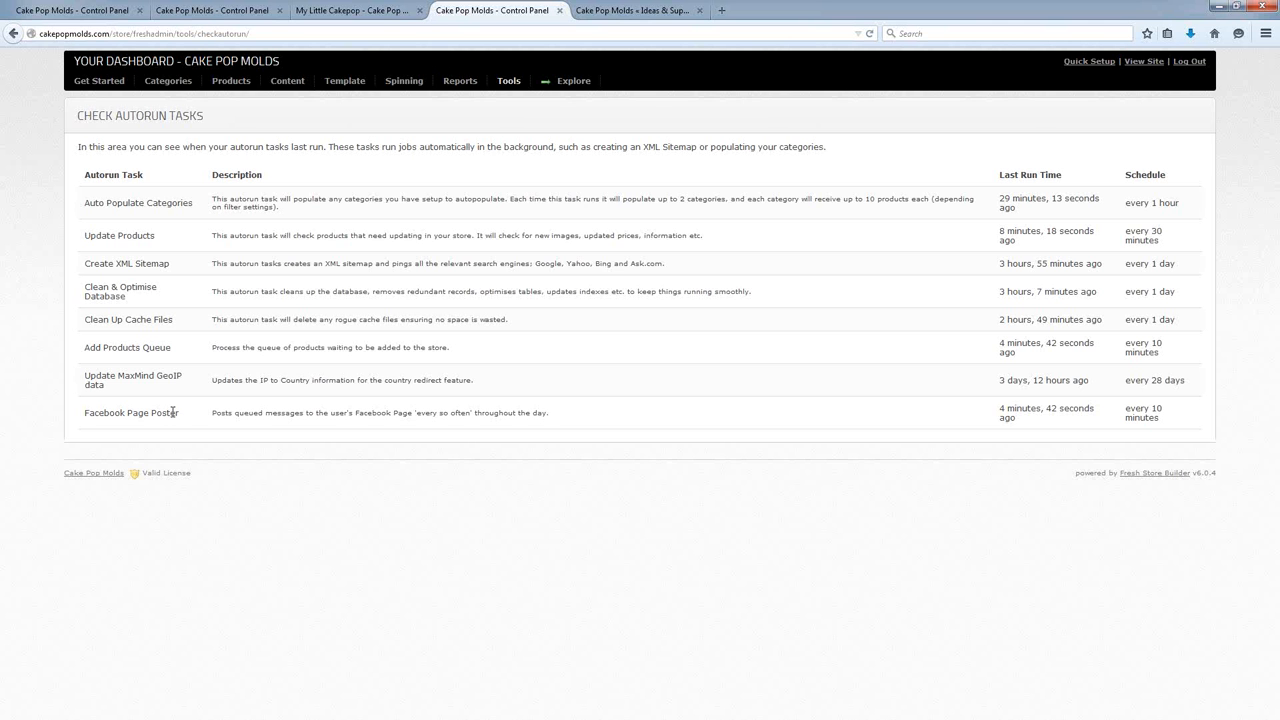
pyautogui.moveTo(185, 421)
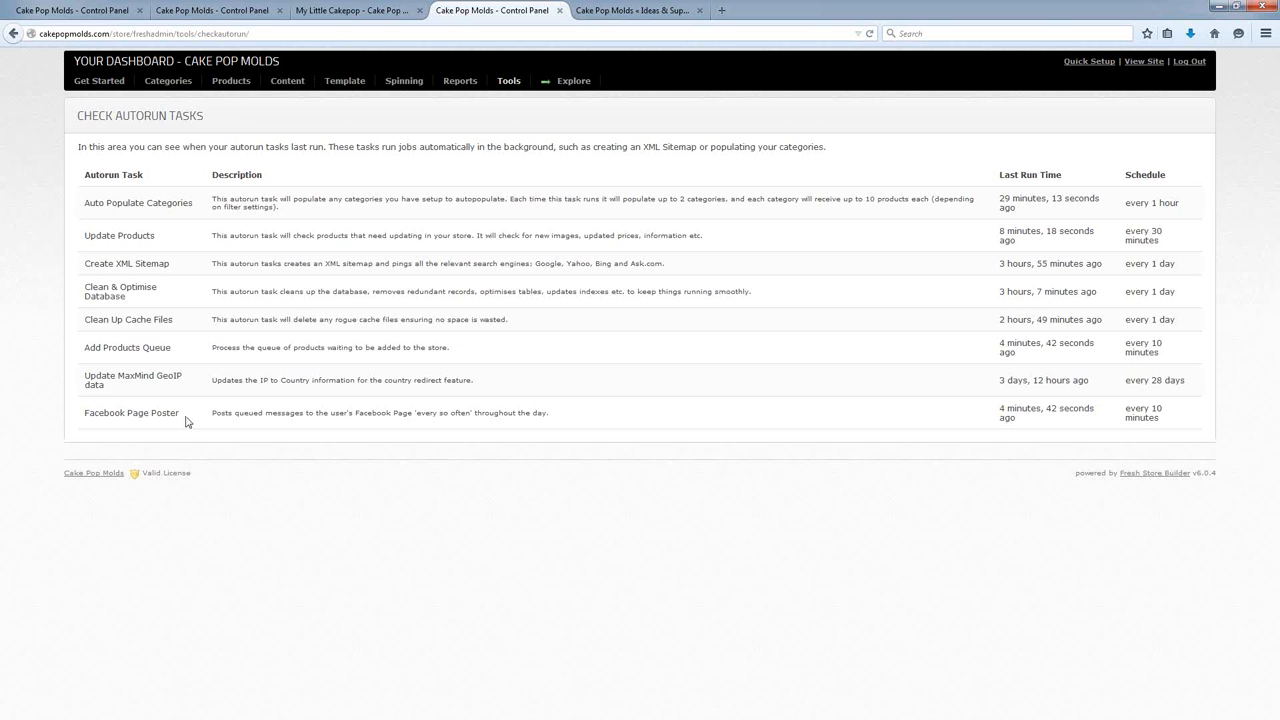
pyautogui.moveTo(150, 412)
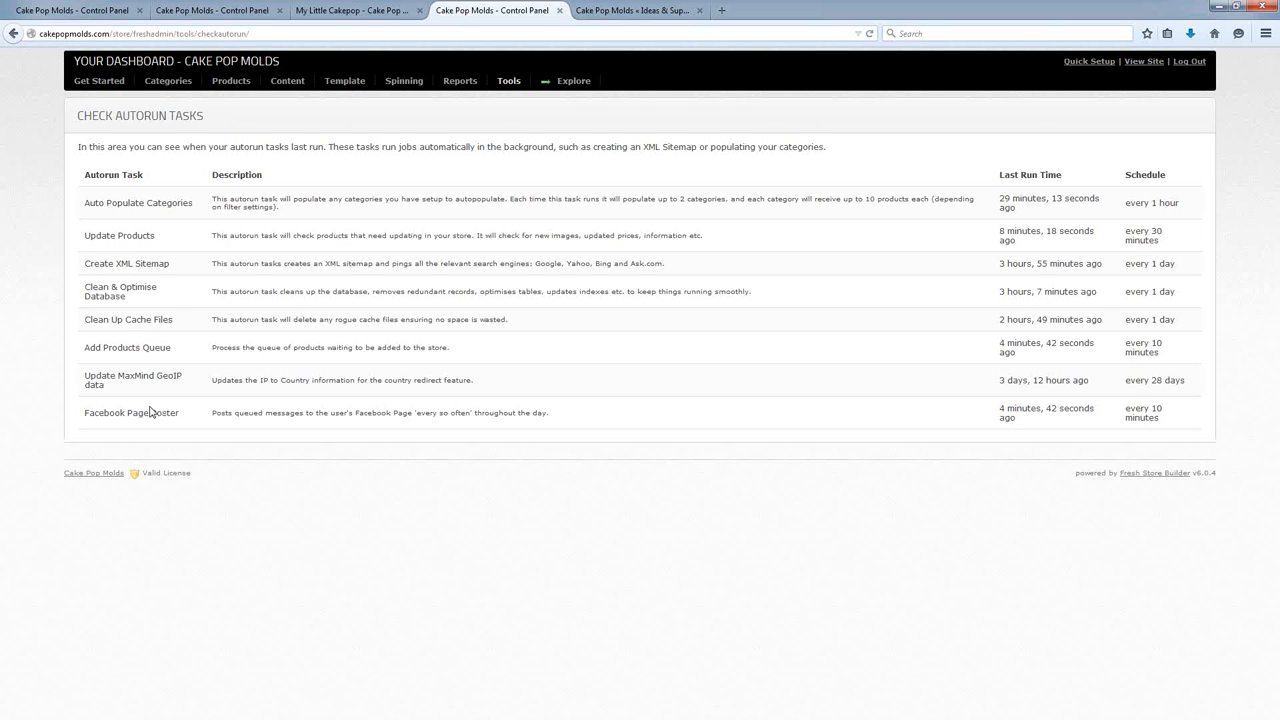
pyautogui.moveTo(220, 480)
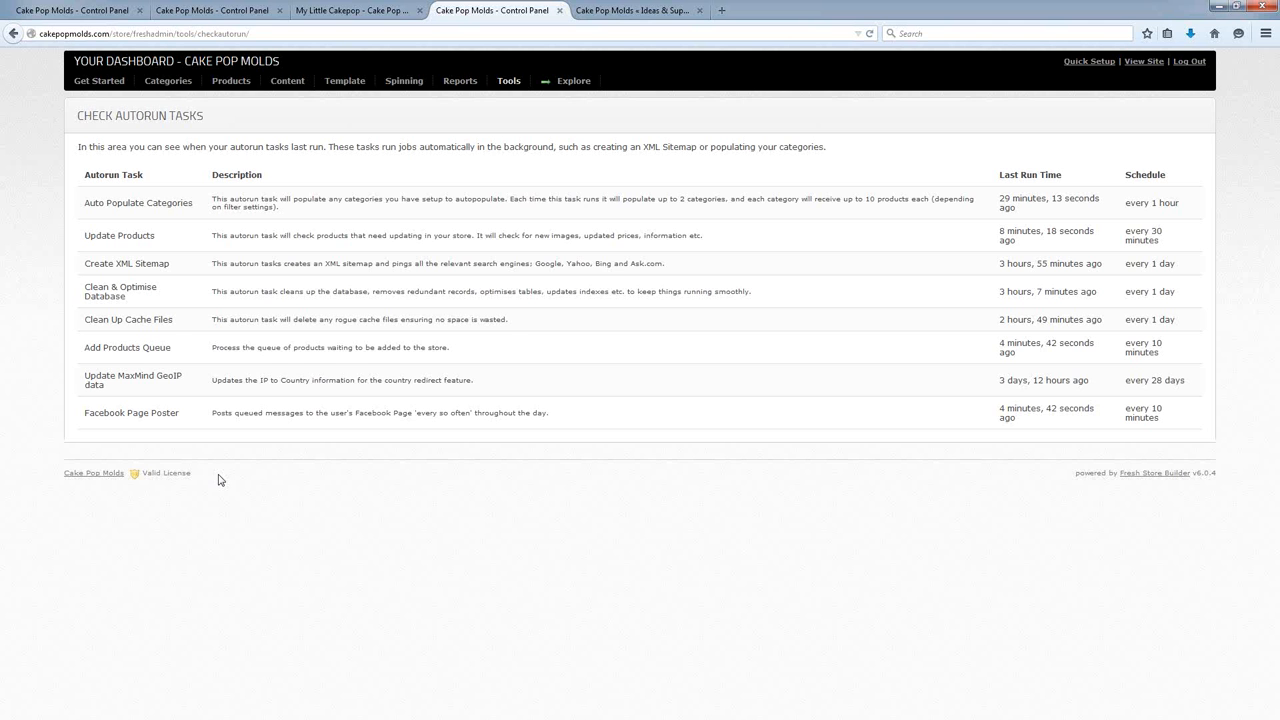
pyautogui.moveTo(282, 291)
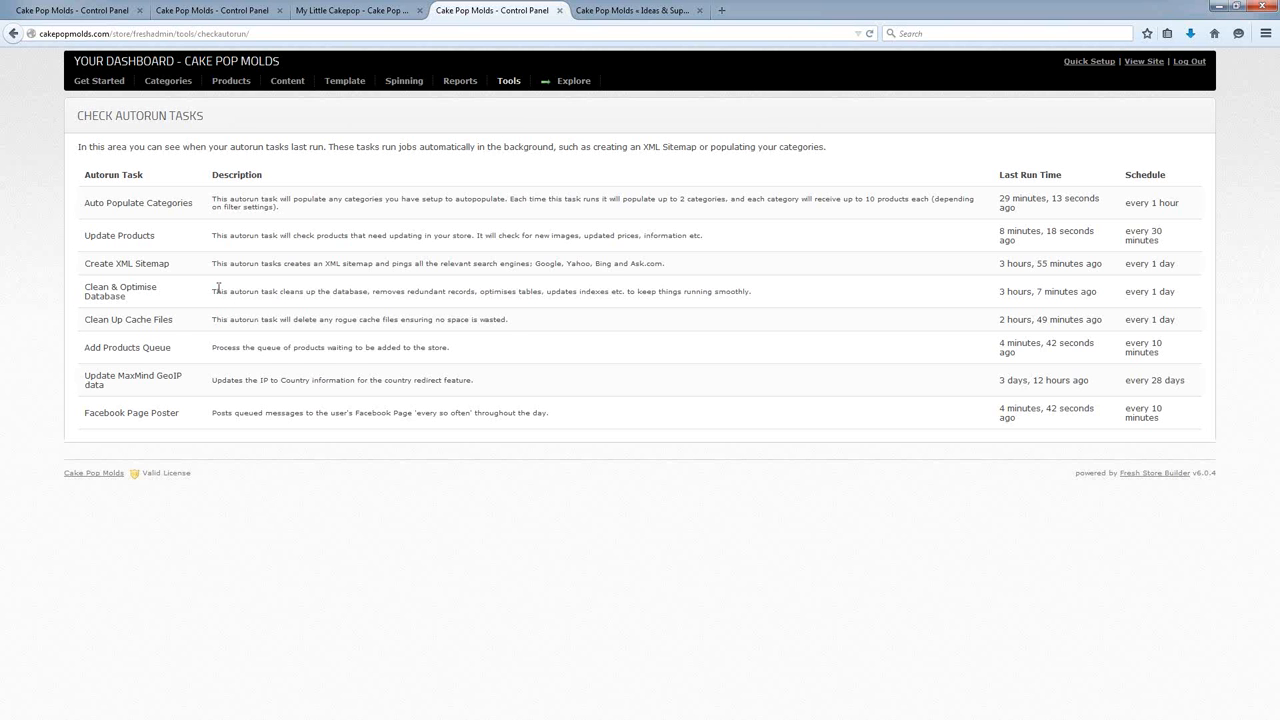
pyautogui.moveTo(219, 278)
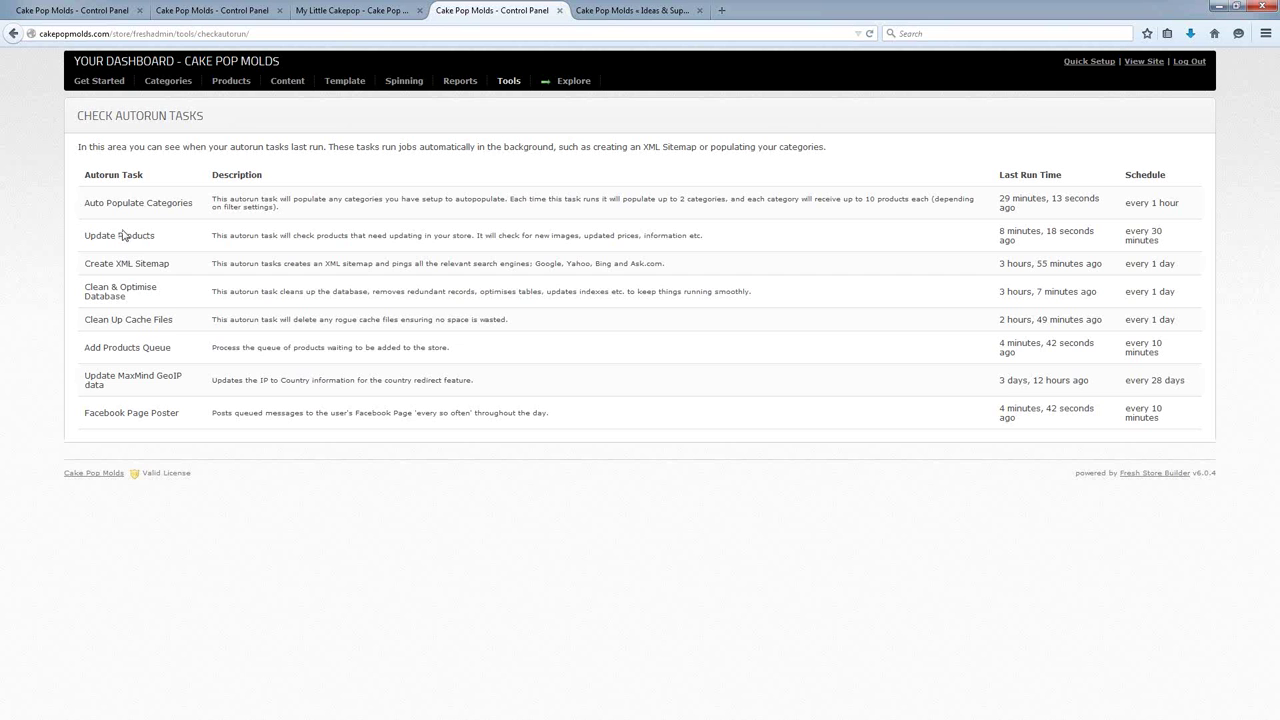
pyautogui.moveTo(83, 208)
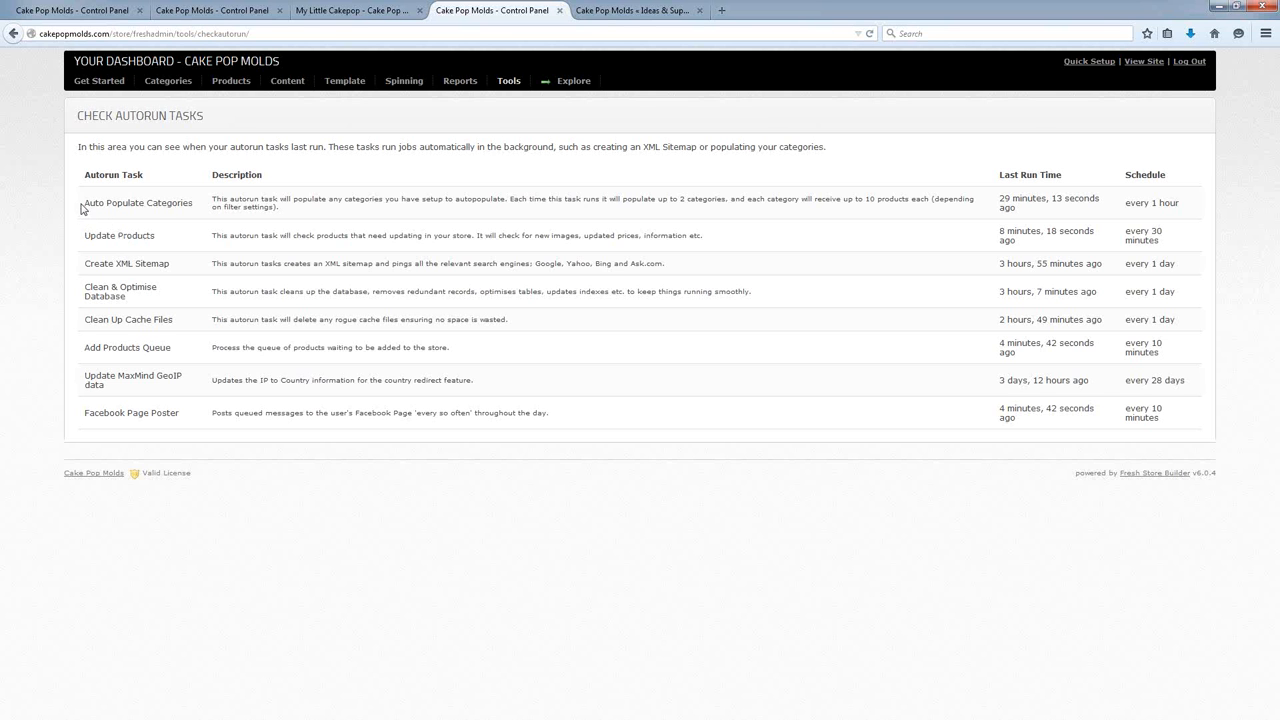
pyautogui.doubleClick(138, 202)
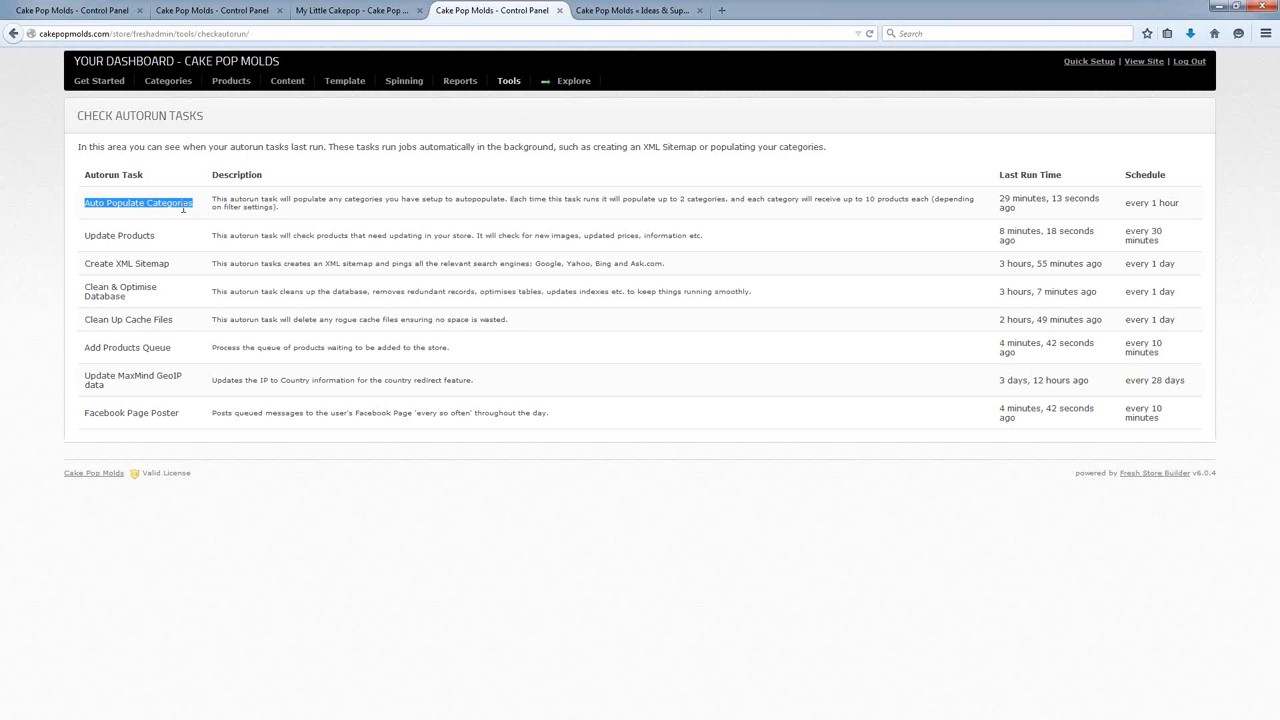
pyautogui.moveTo(169, 240)
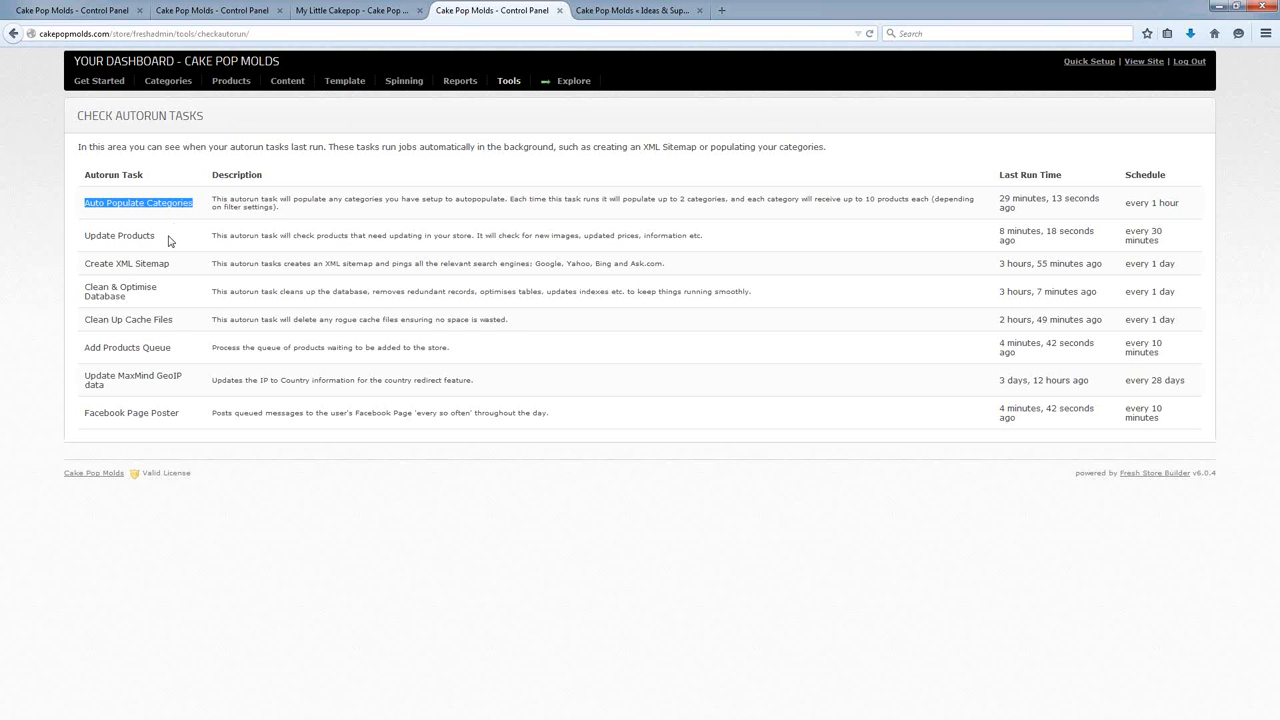
pyautogui.moveTo(125, 218)
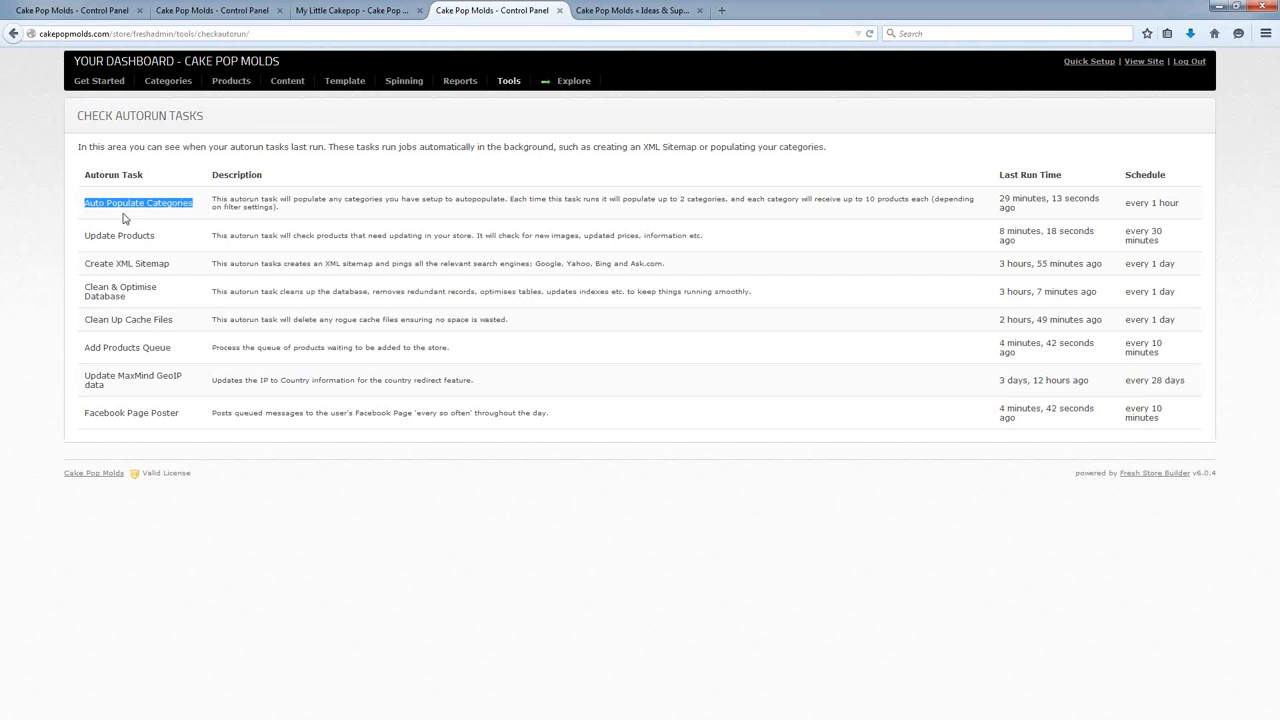
pyautogui.moveTo(167, 221)
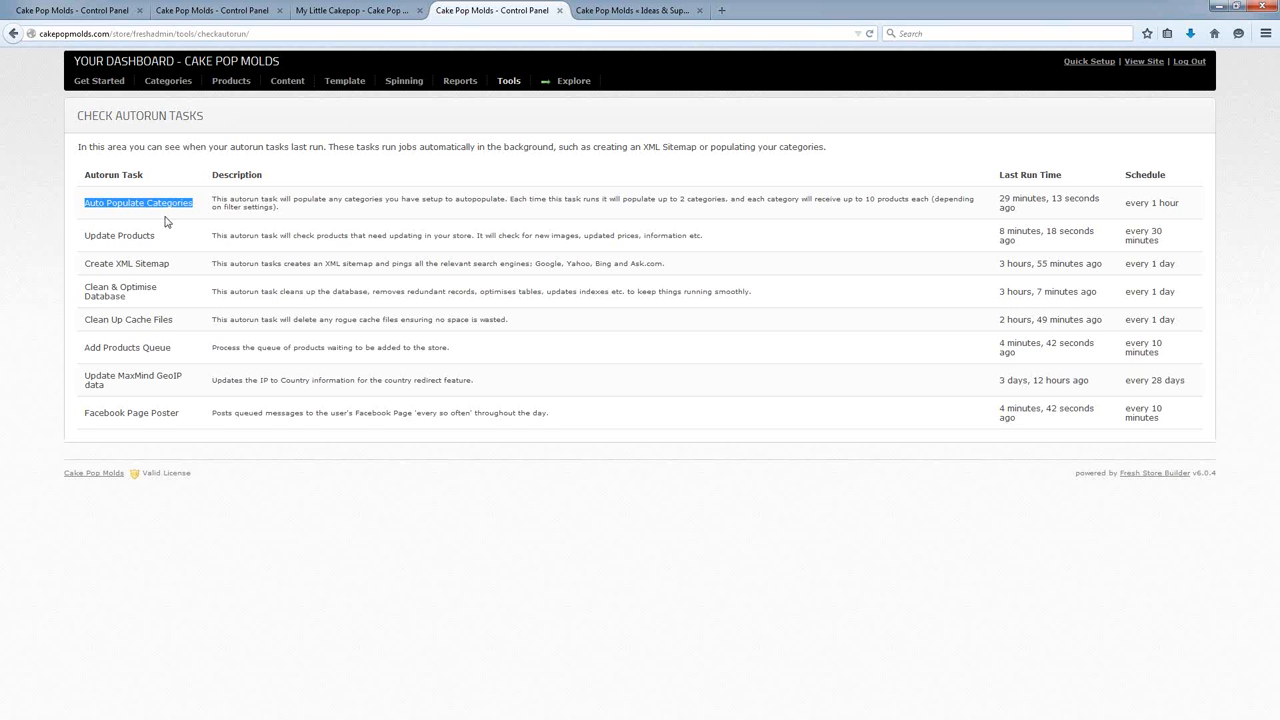
pyautogui.moveTo(192, 202)
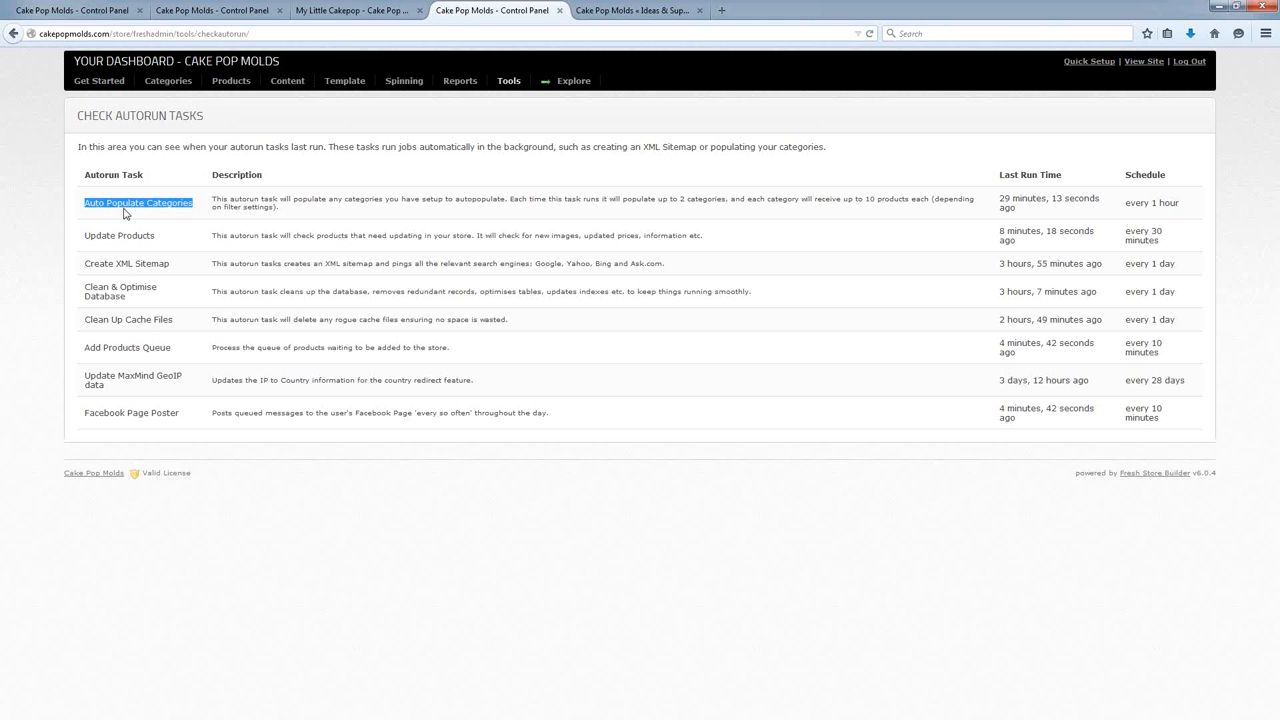
pyautogui.moveTo(545, 12)
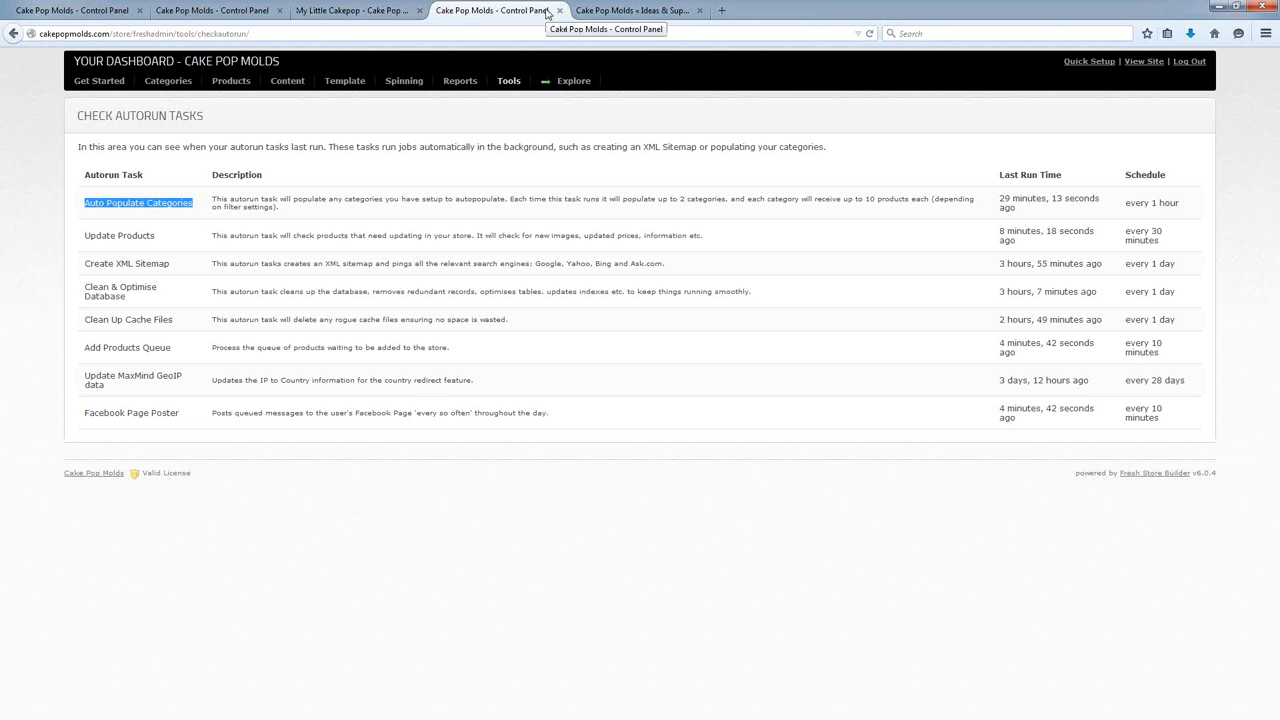
pyautogui.click(635, 10)
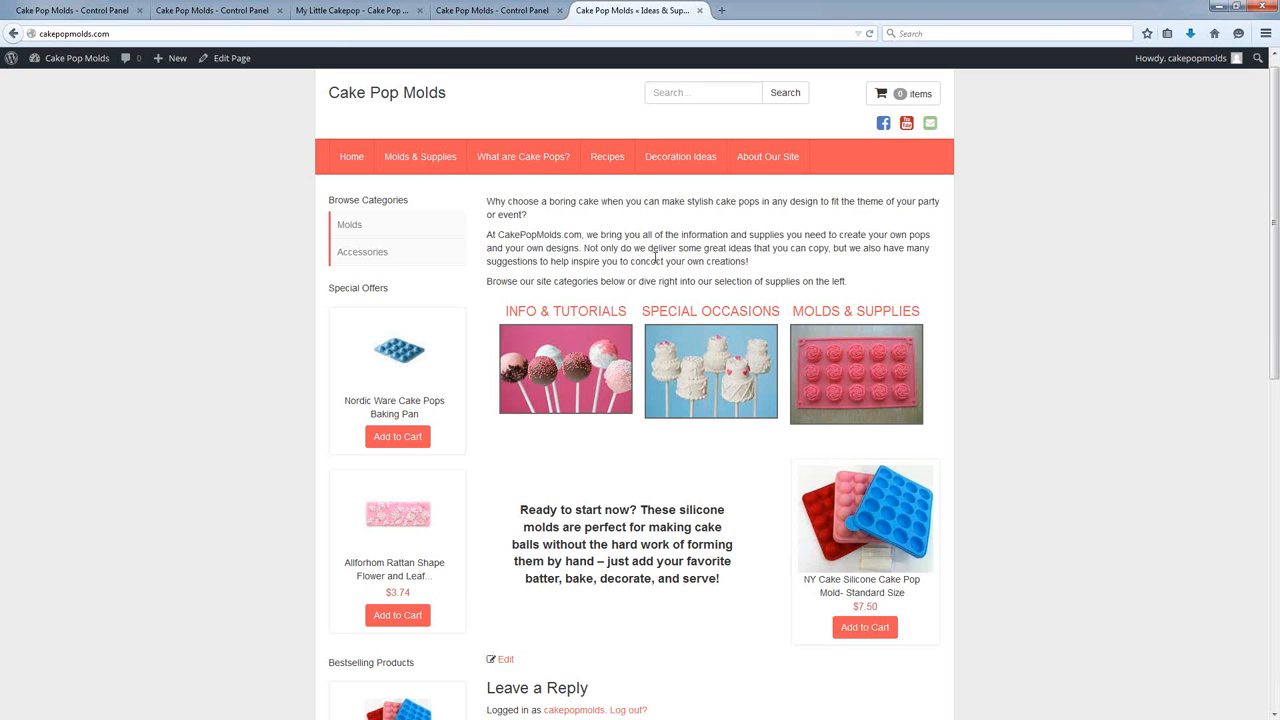
pyautogui.moveTo(183, 105)
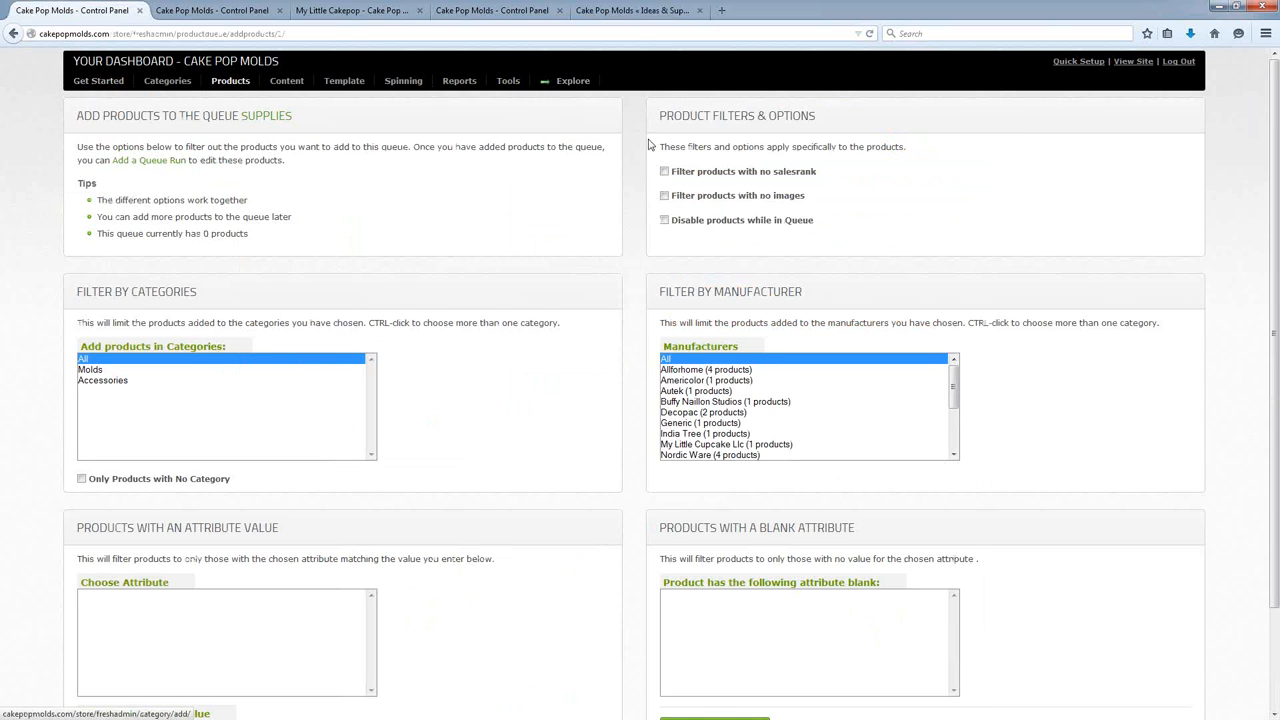
pyautogui.moveTo(345, 135)
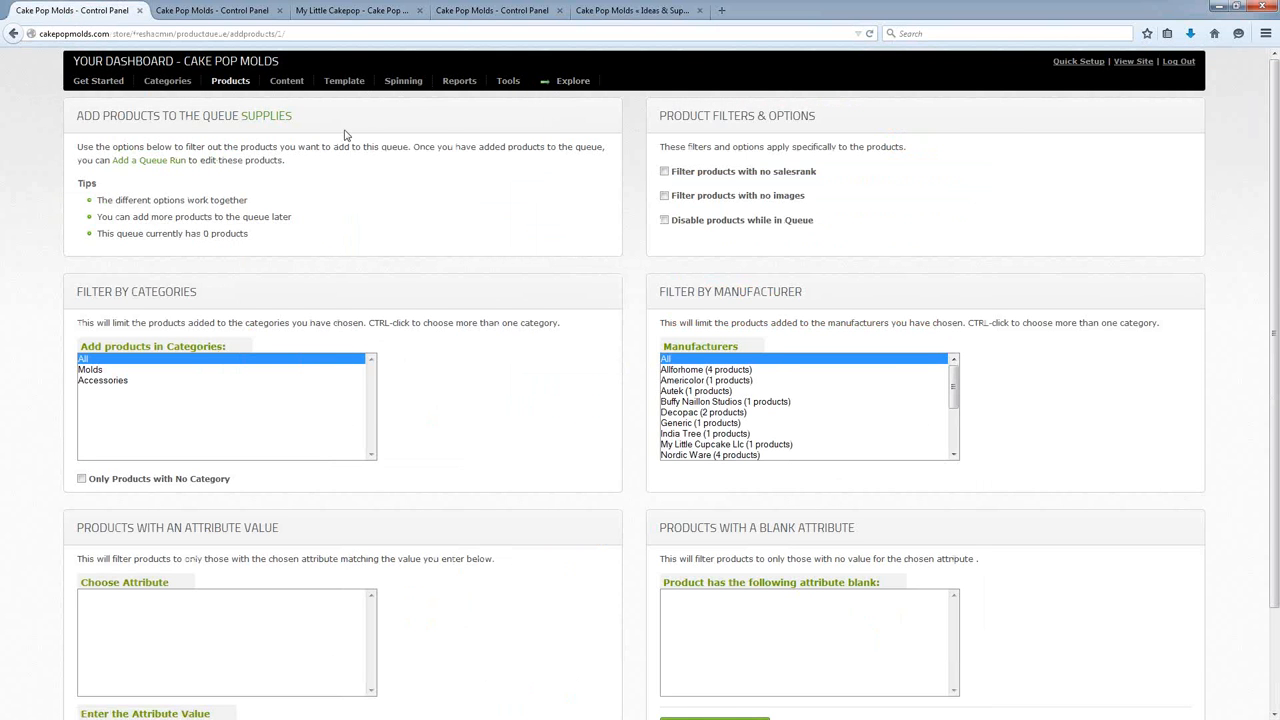
pyautogui.moveTo(500, 110)
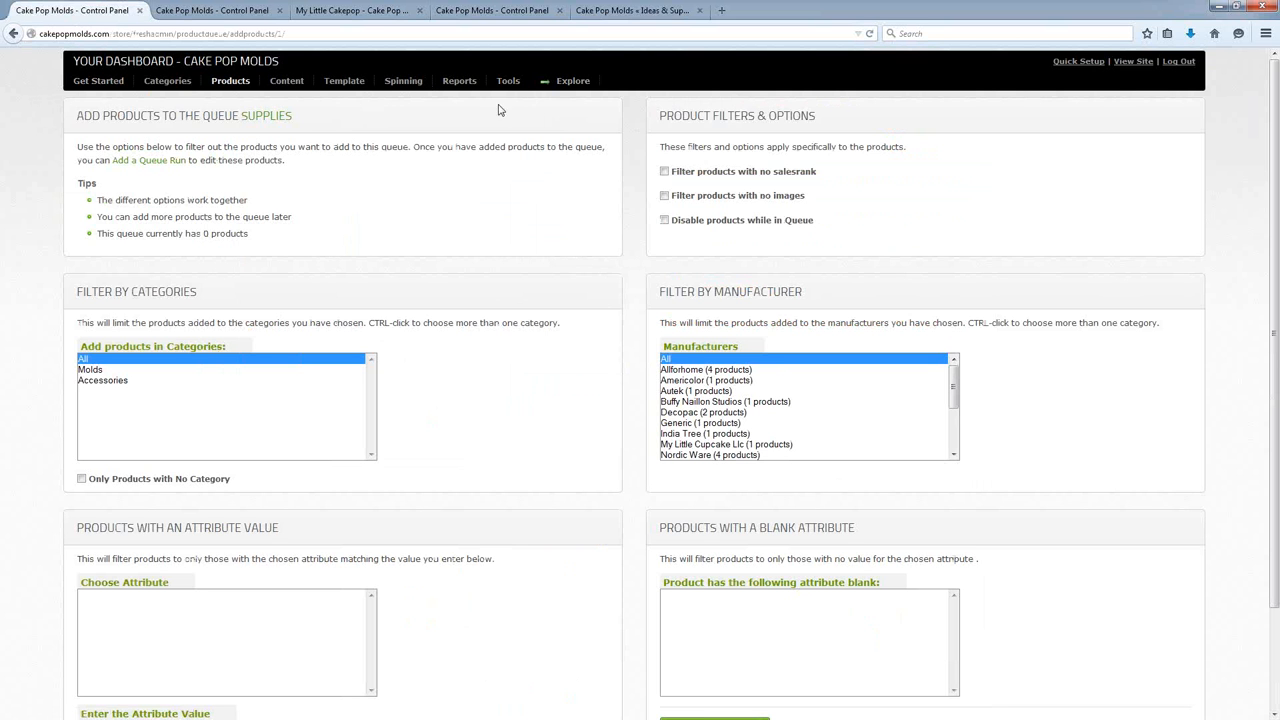
pyautogui.moveTo(640, 10)
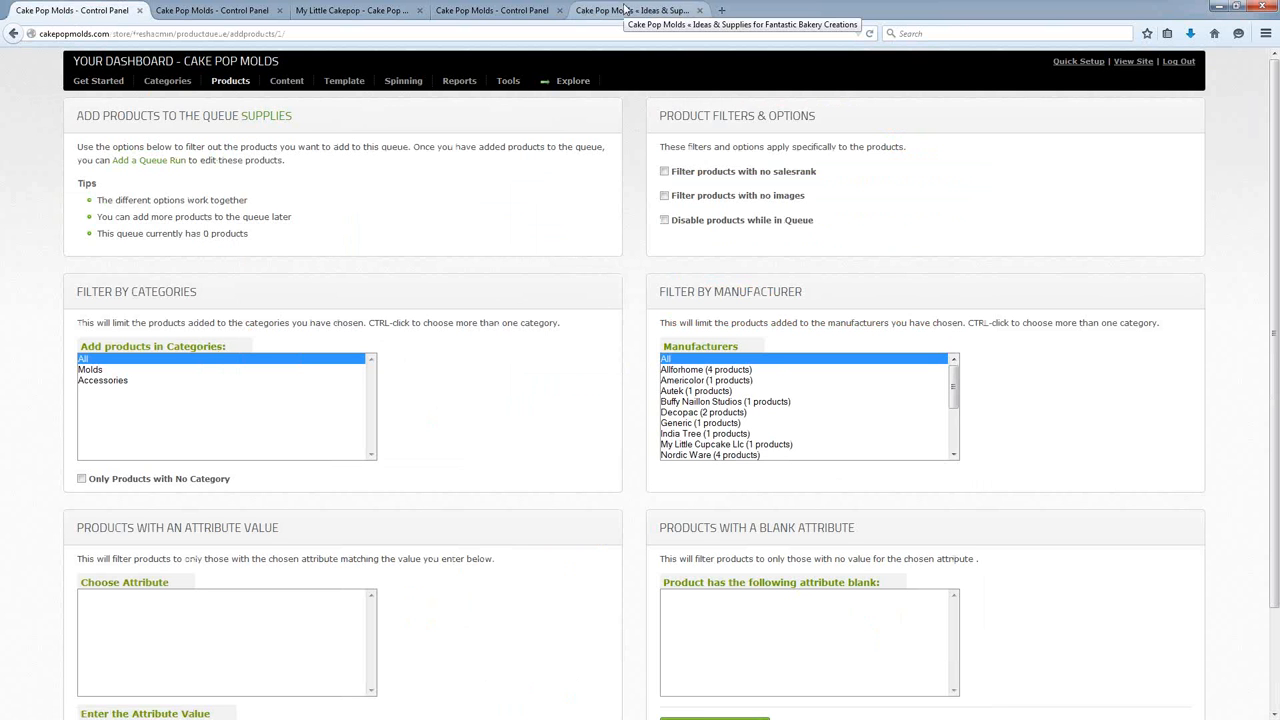
pyautogui.click(640, 10)
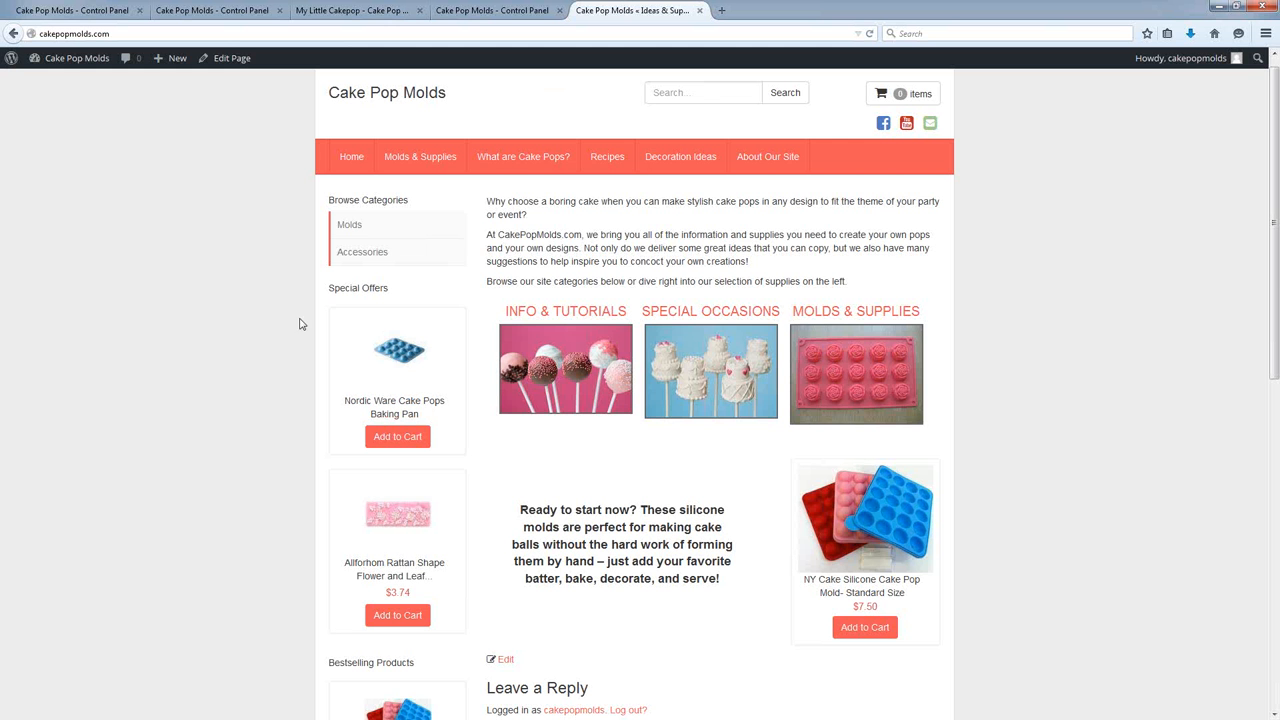
pyautogui.moveTo(205, 343)
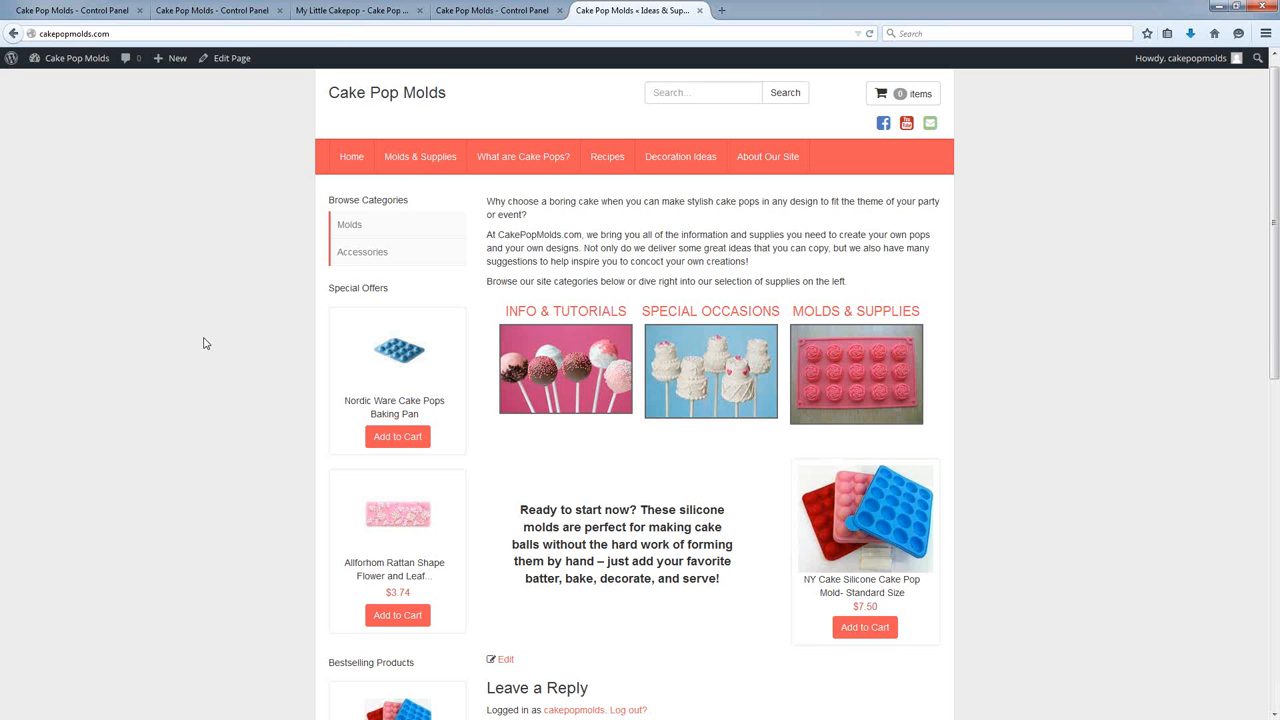
pyautogui.moveTo(183, 296)
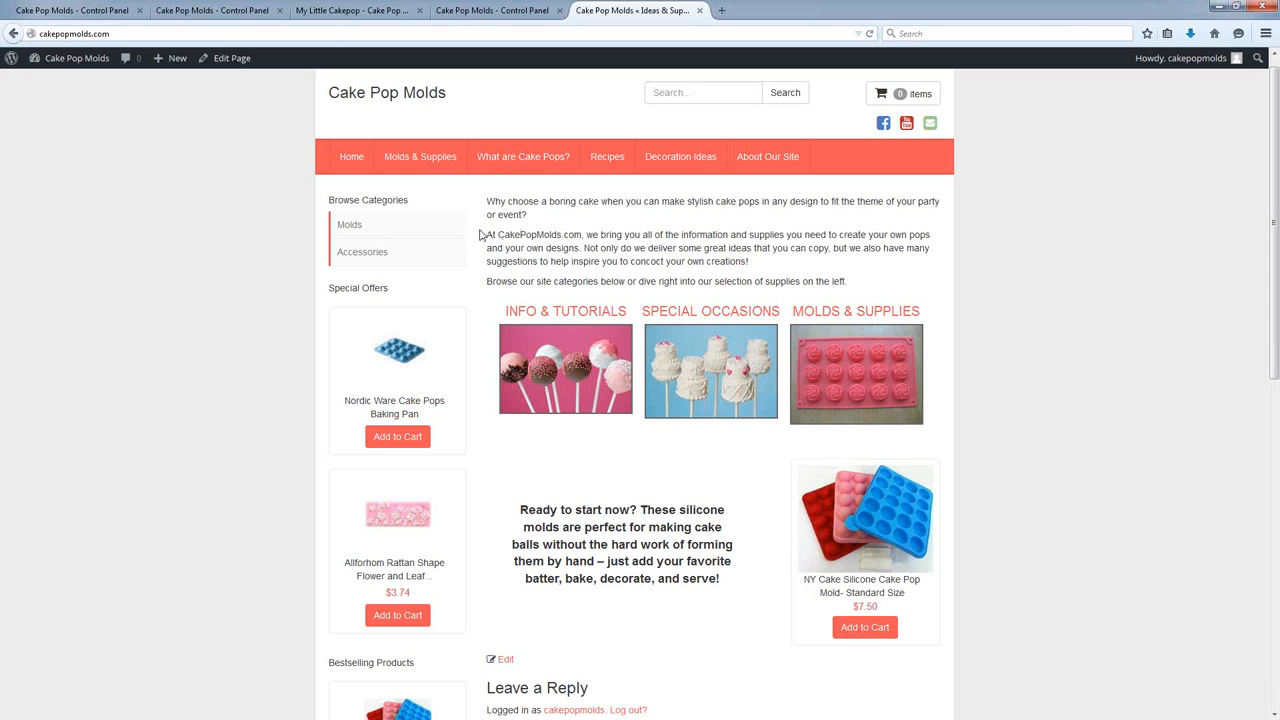
pyautogui.moveTo(528, 275)
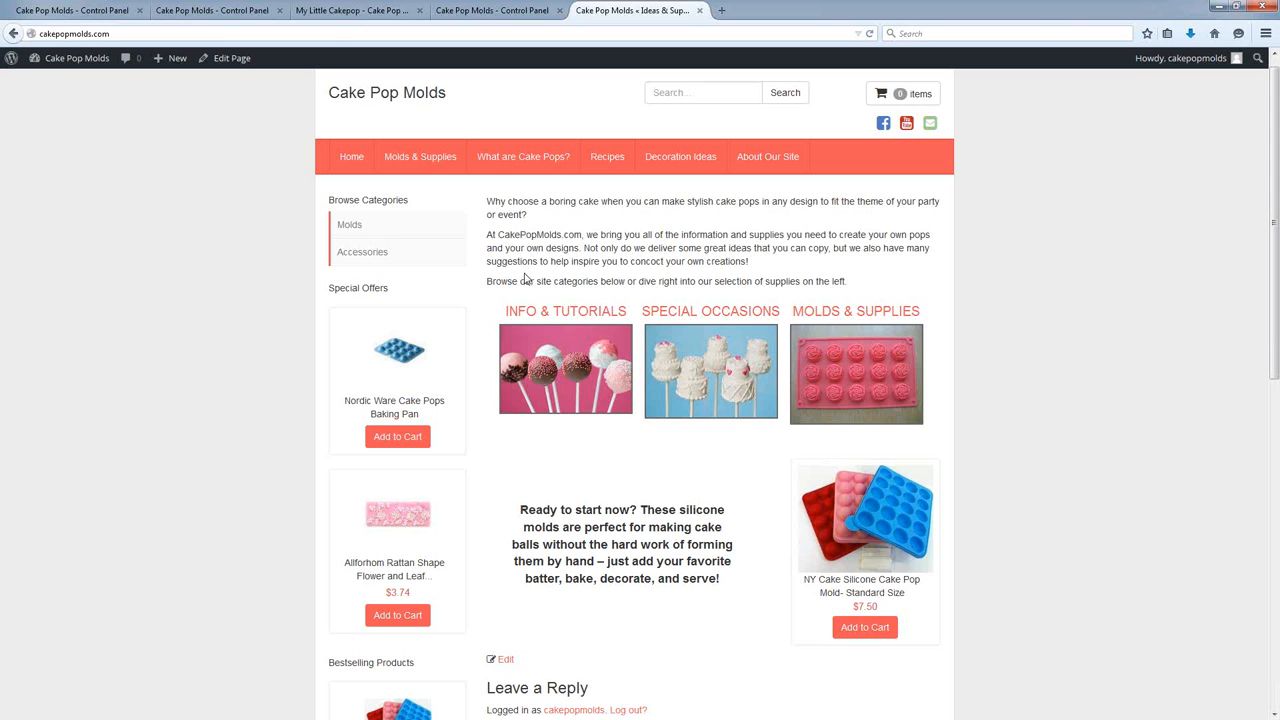
pyautogui.moveTo(694, 278)
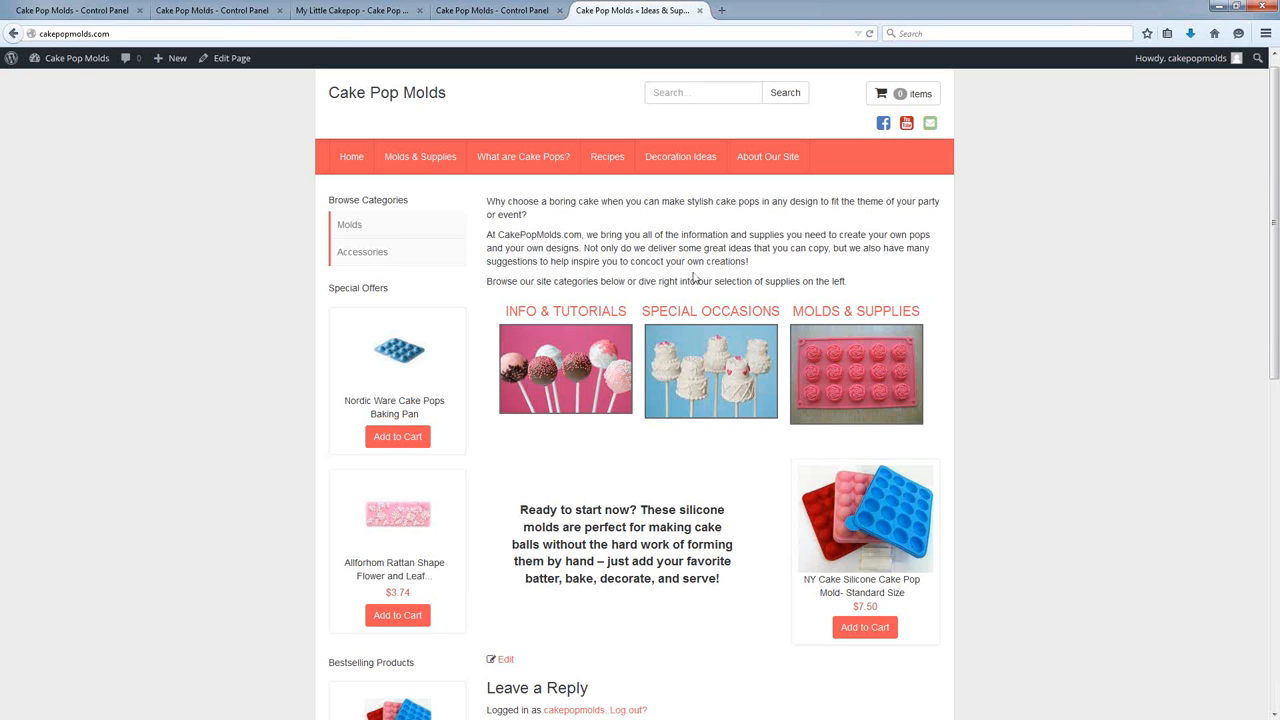
pyautogui.moveTo(556, 243)
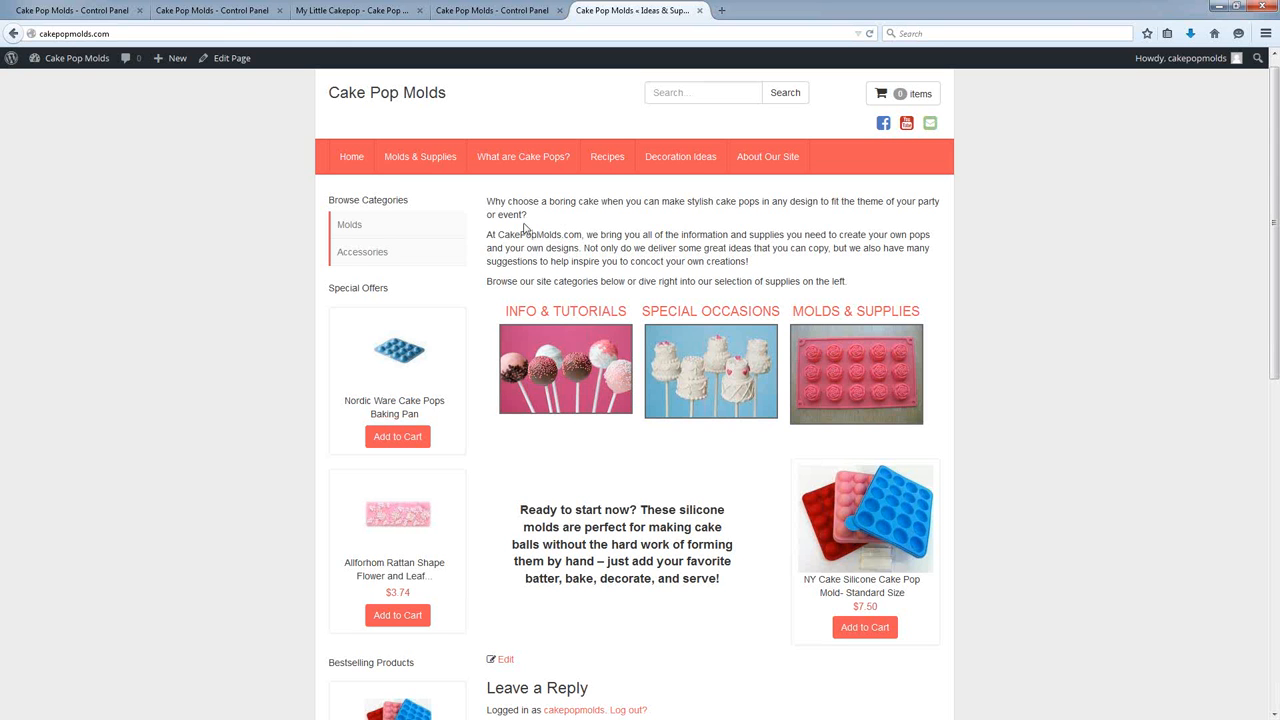
pyautogui.moveTo(521, 220)
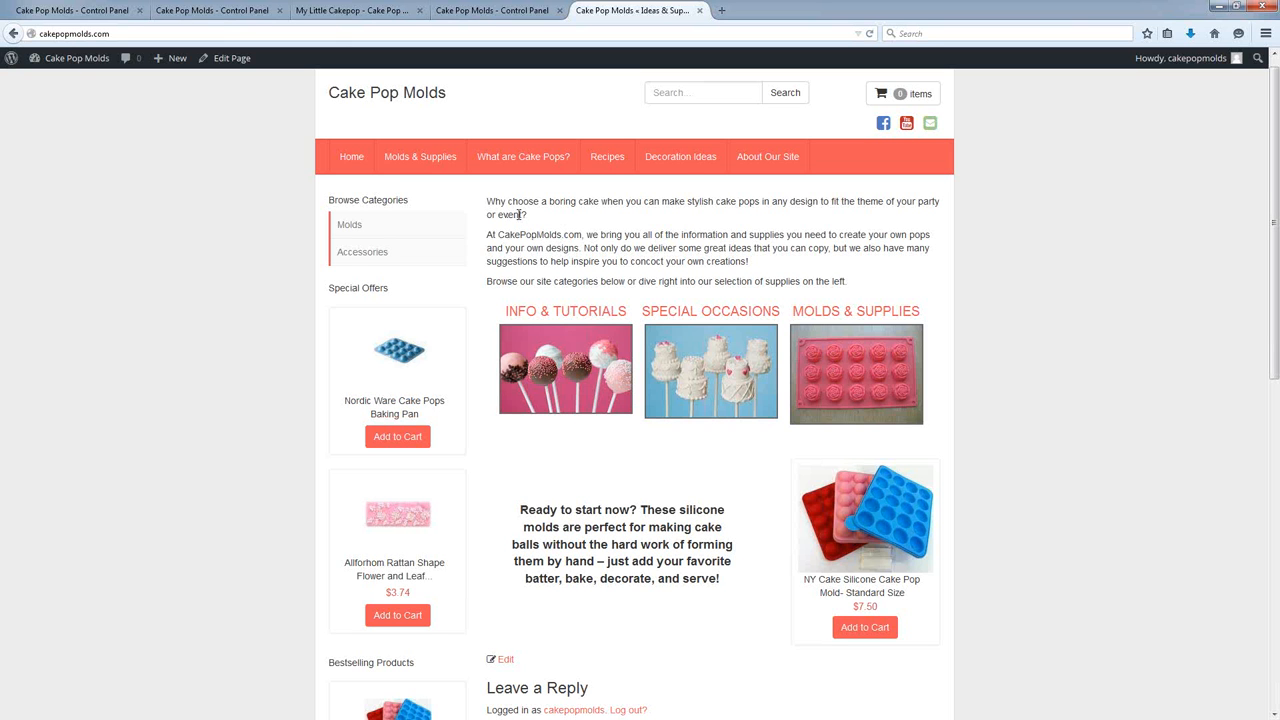
pyautogui.moveTo(582, 194)
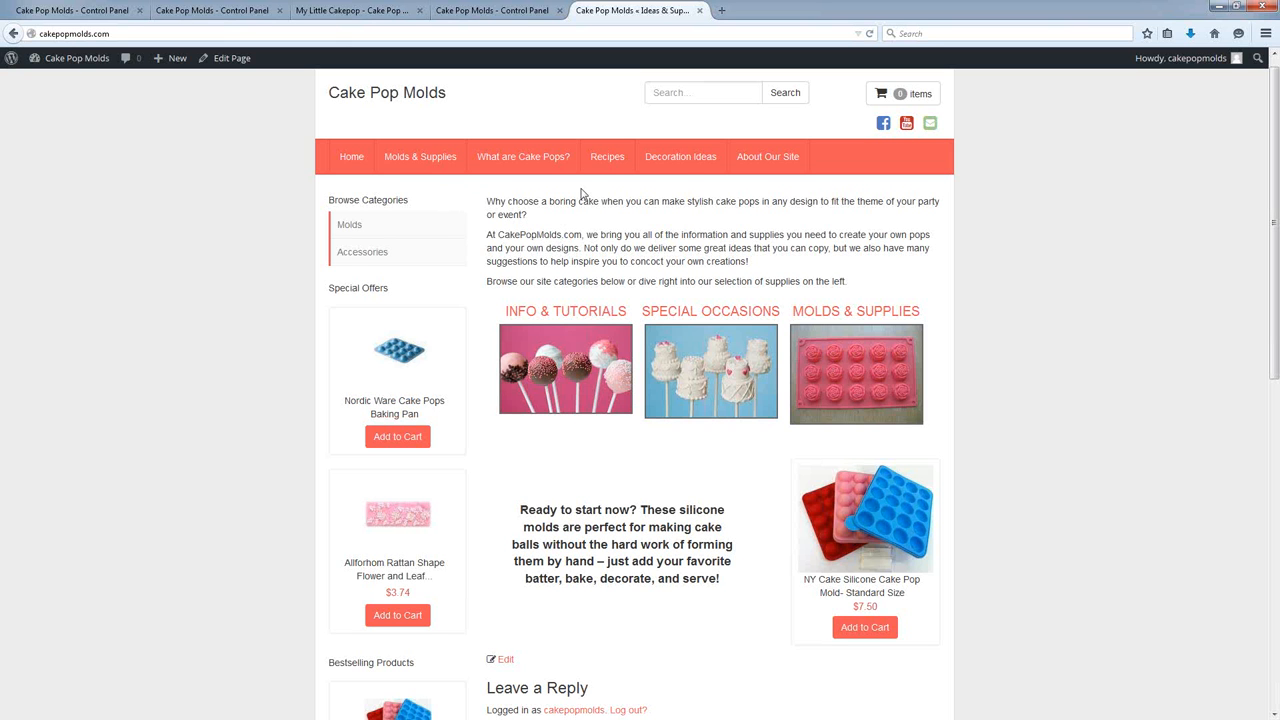
pyautogui.moveTo(921, 284)
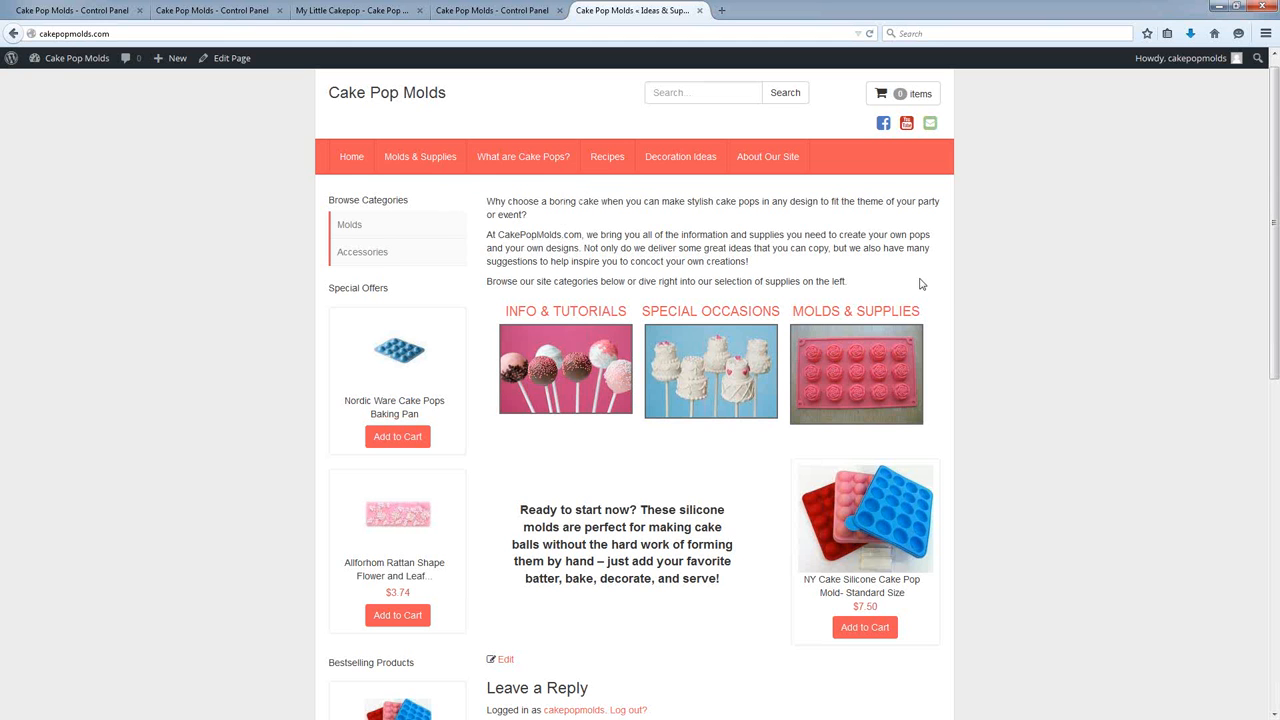
pyautogui.moveTo(999, 308)
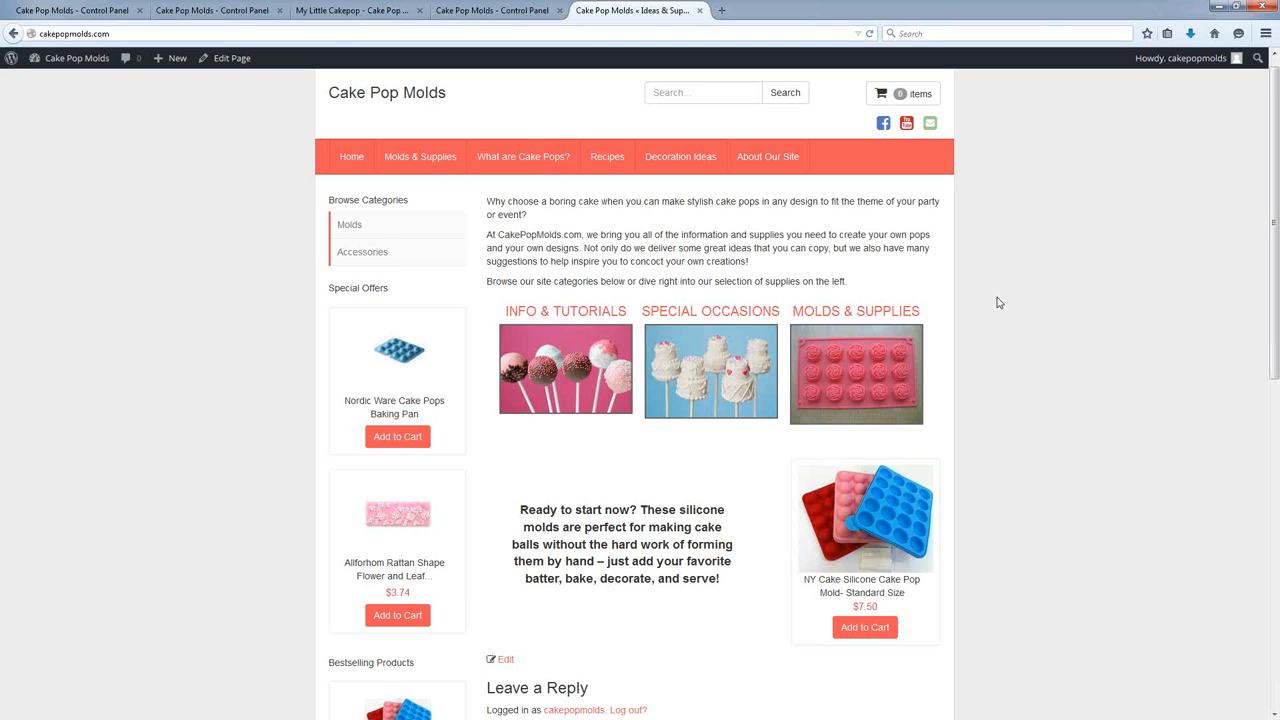
pyautogui.moveTo(668, 252)
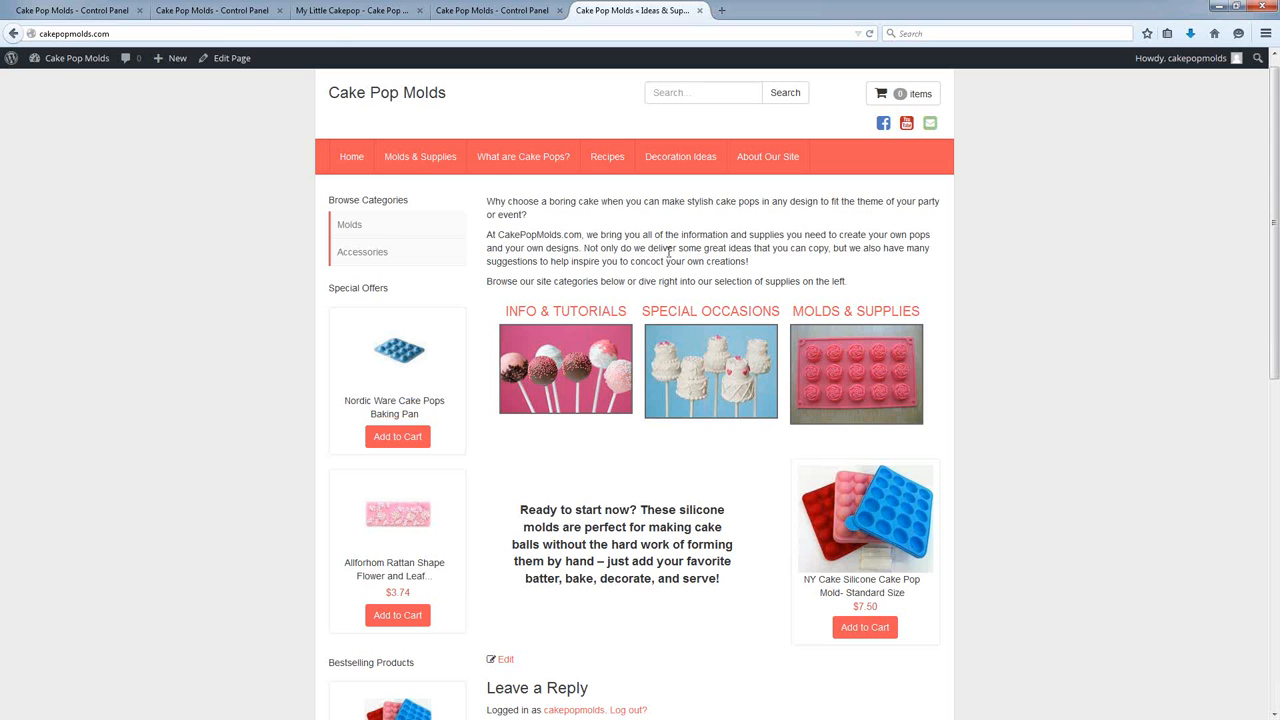
pyautogui.moveTo(603, 216)
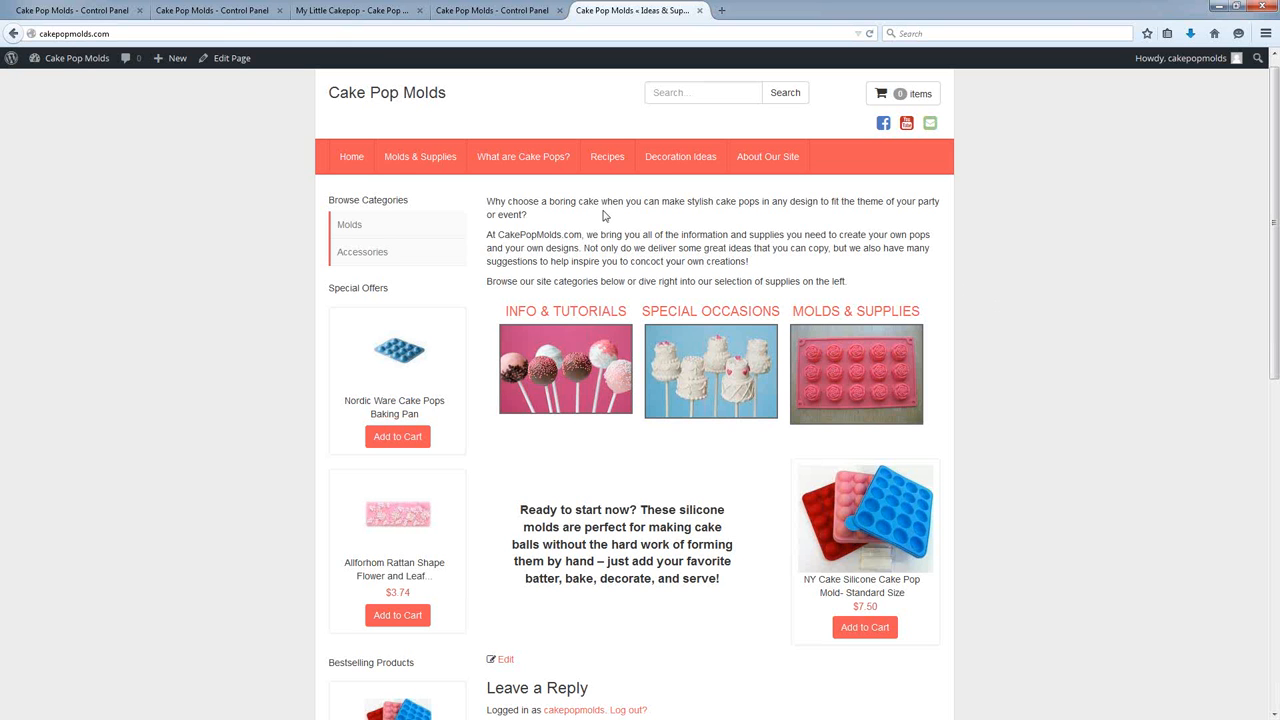
pyautogui.moveTo(1177, 488)
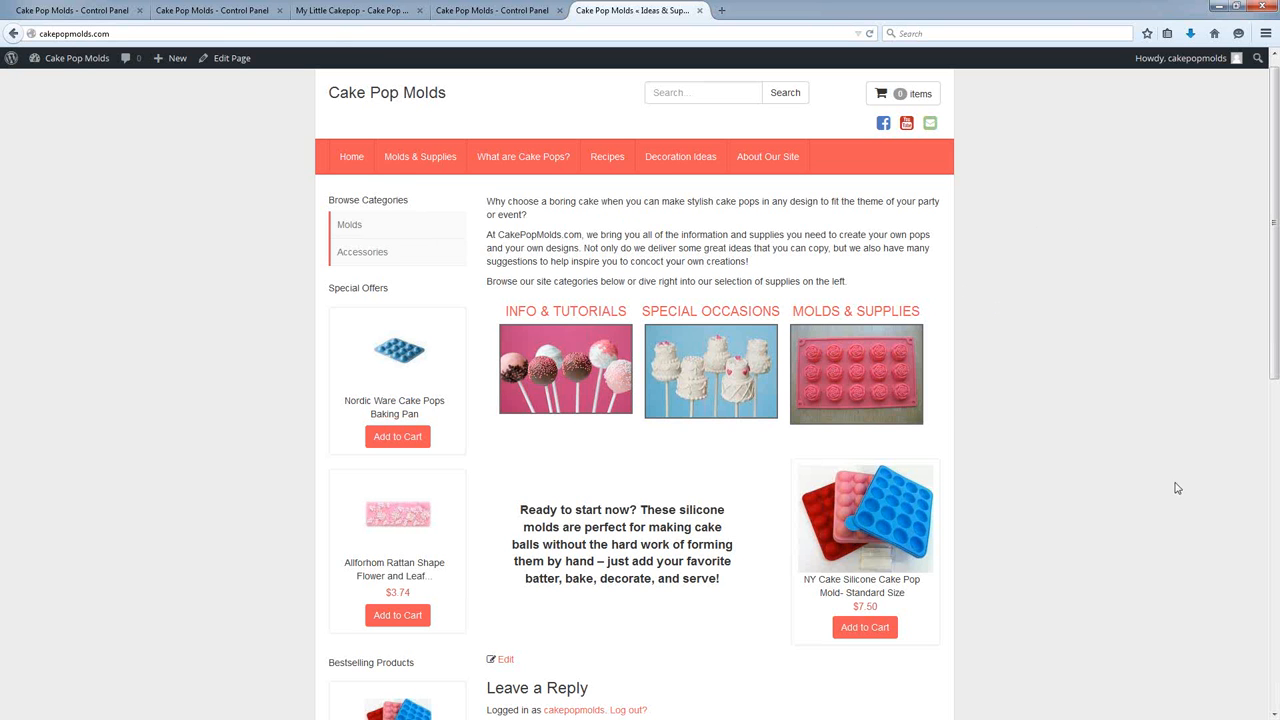
pyautogui.moveTo(1060, 461)
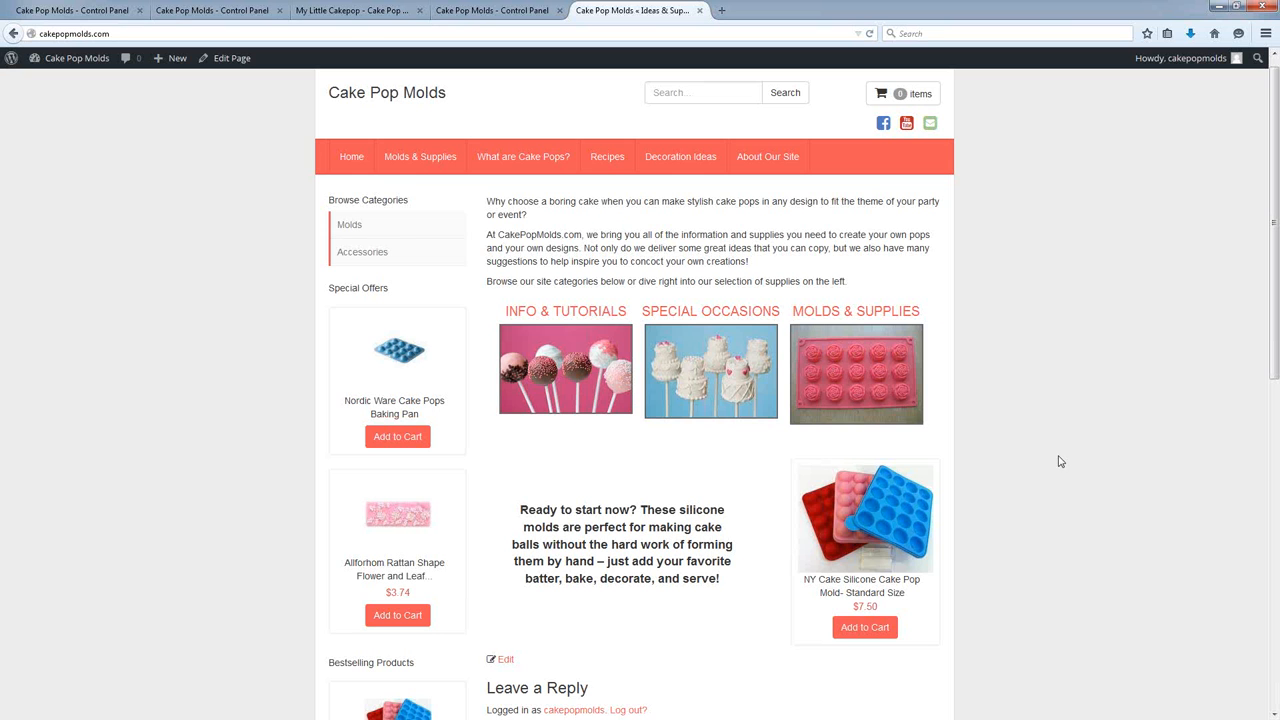
pyautogui.moveTo(1083, 444)
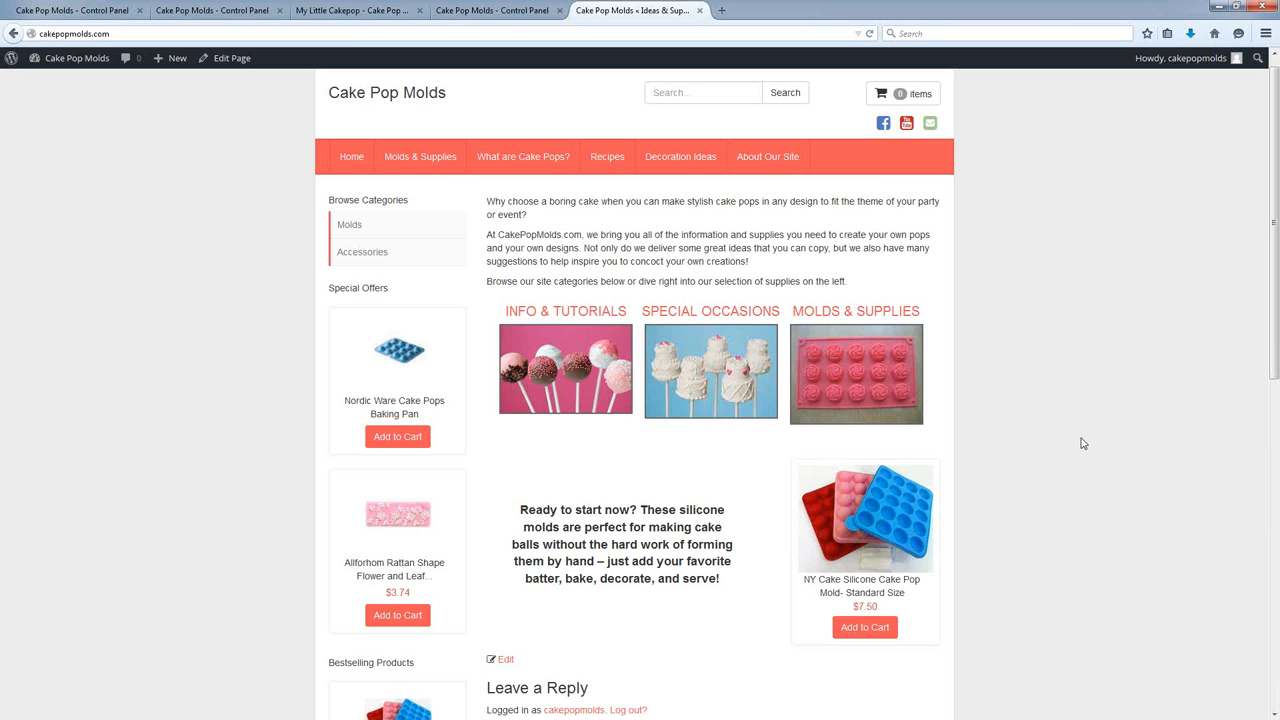
pyautogui.moveTo(605, 278)
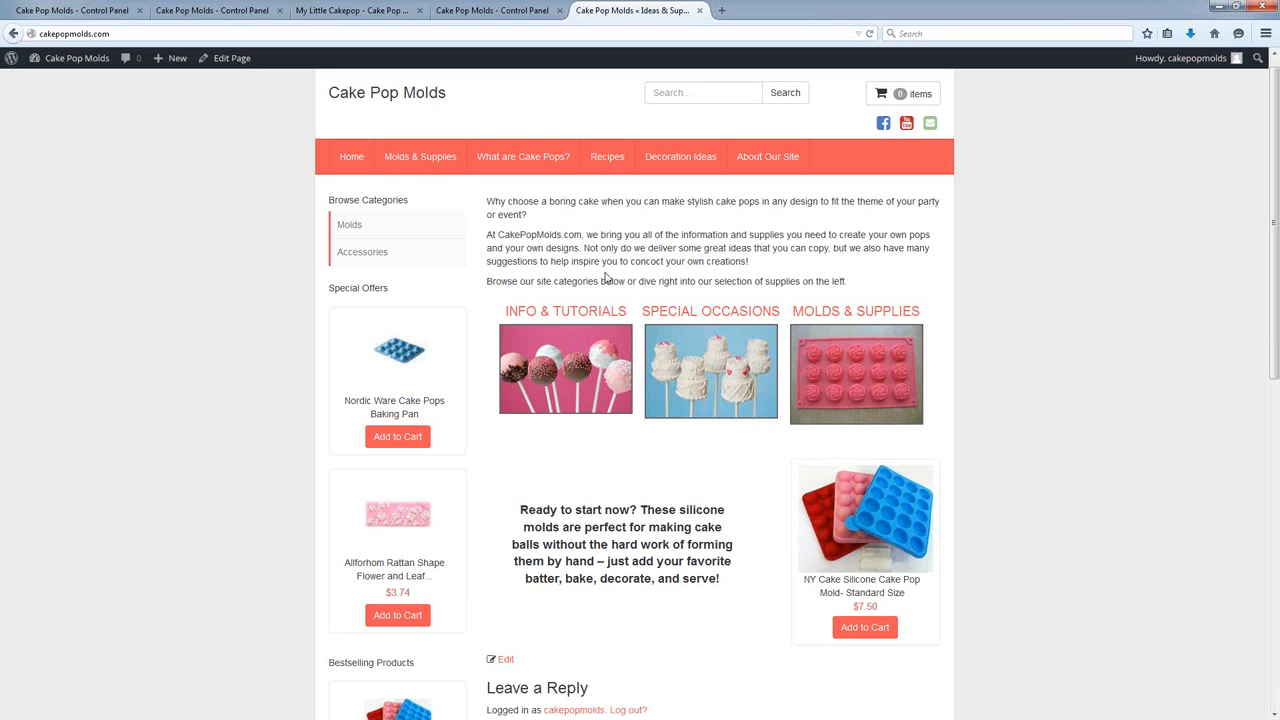
pyautogui.moveTo(507, 665)
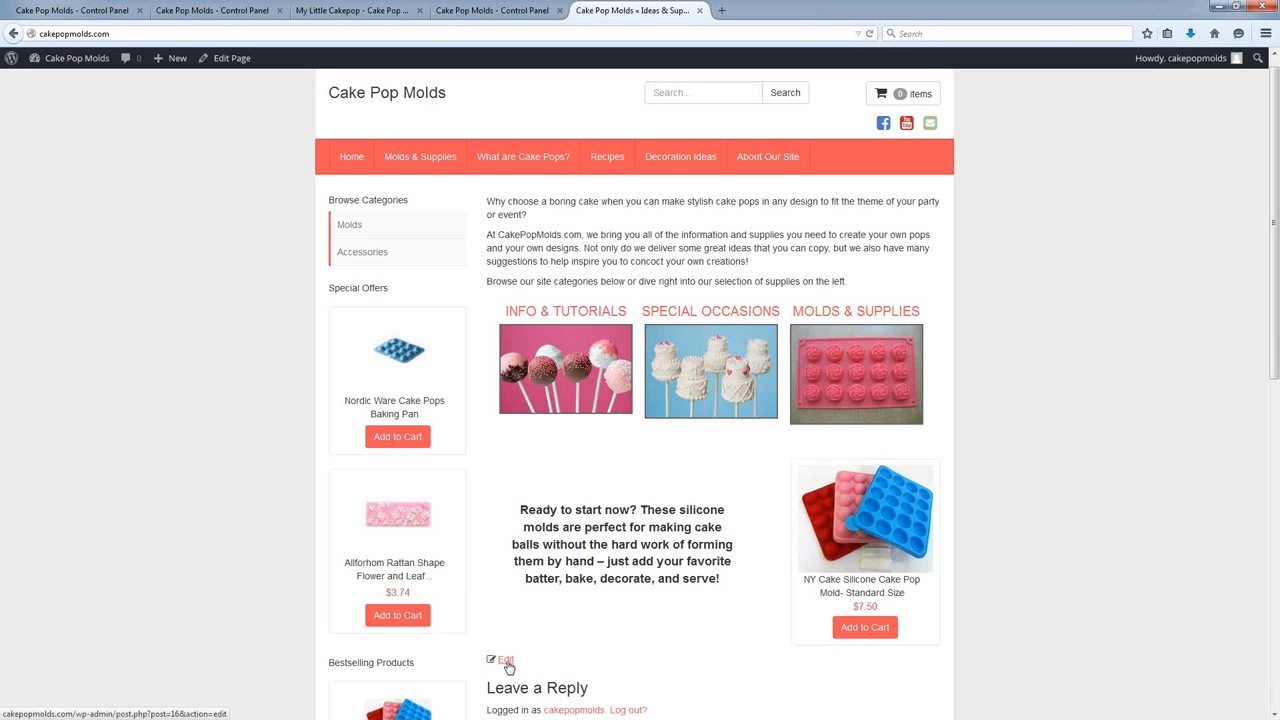
# Open the home page's Edit link in a new browser tab.
pyautogui.scroll(-3)
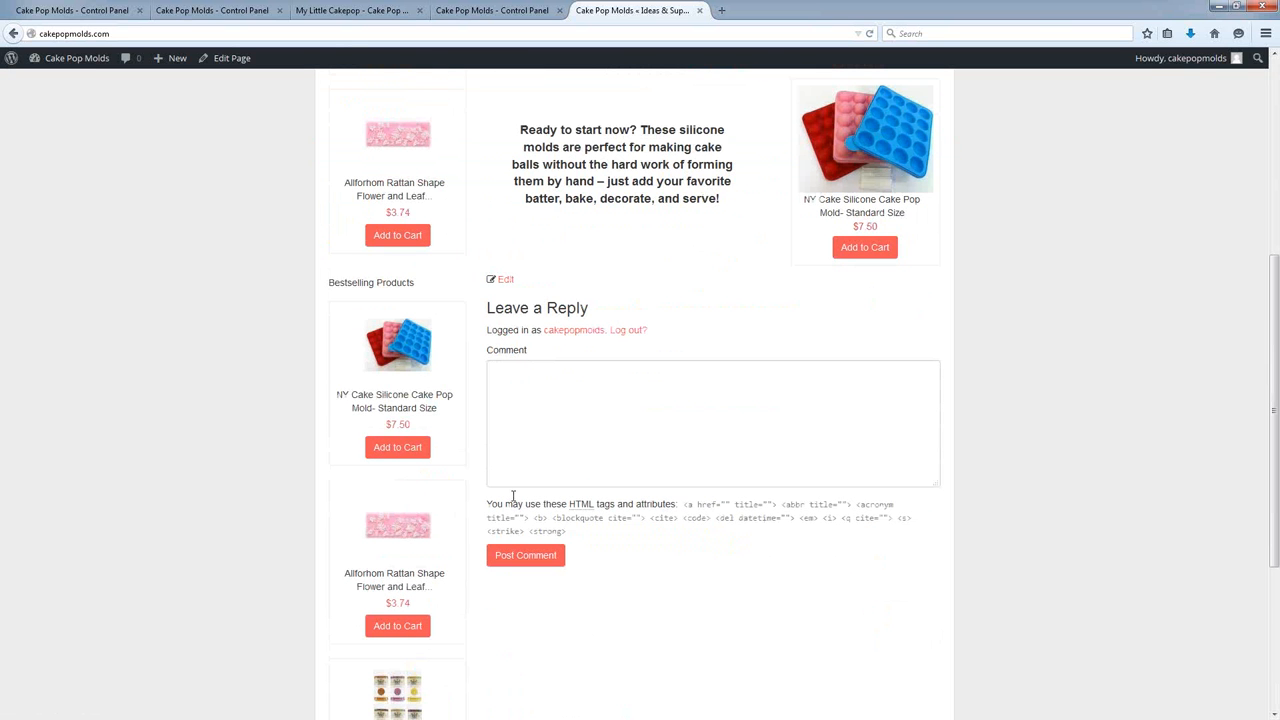
pyautogui.rightClick(505, 279)
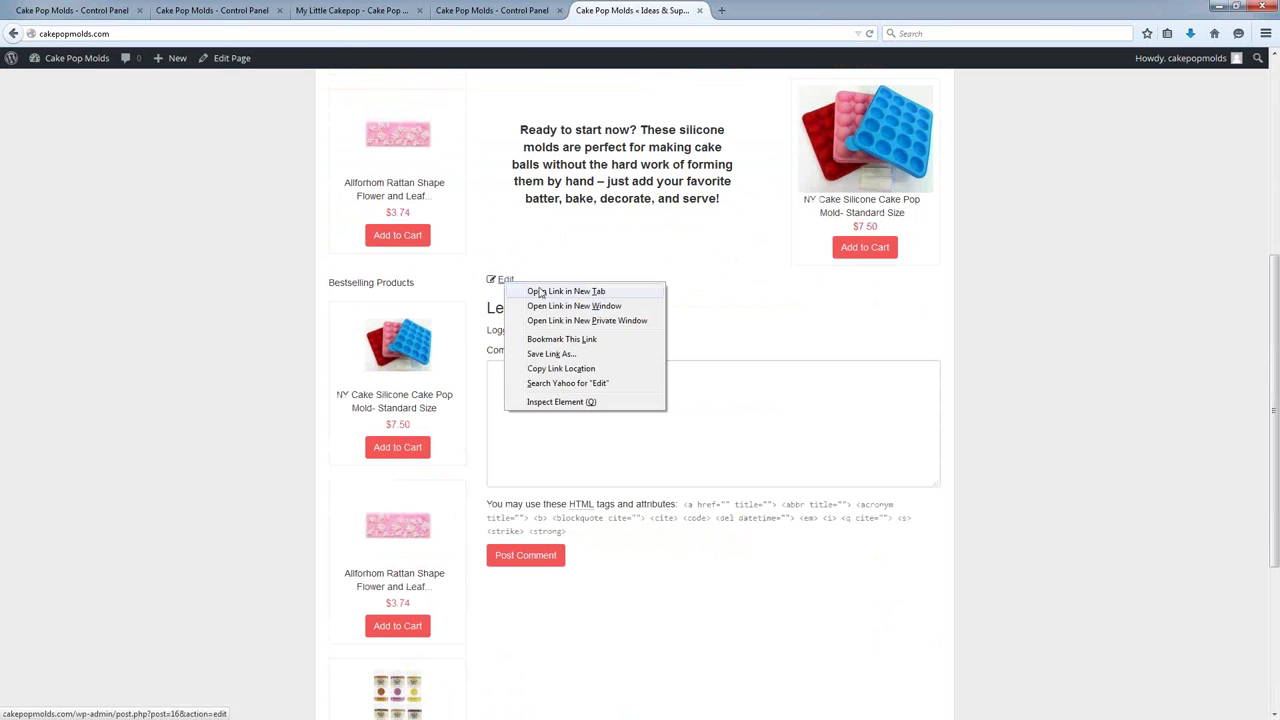
pyautogui.click(566, 291)
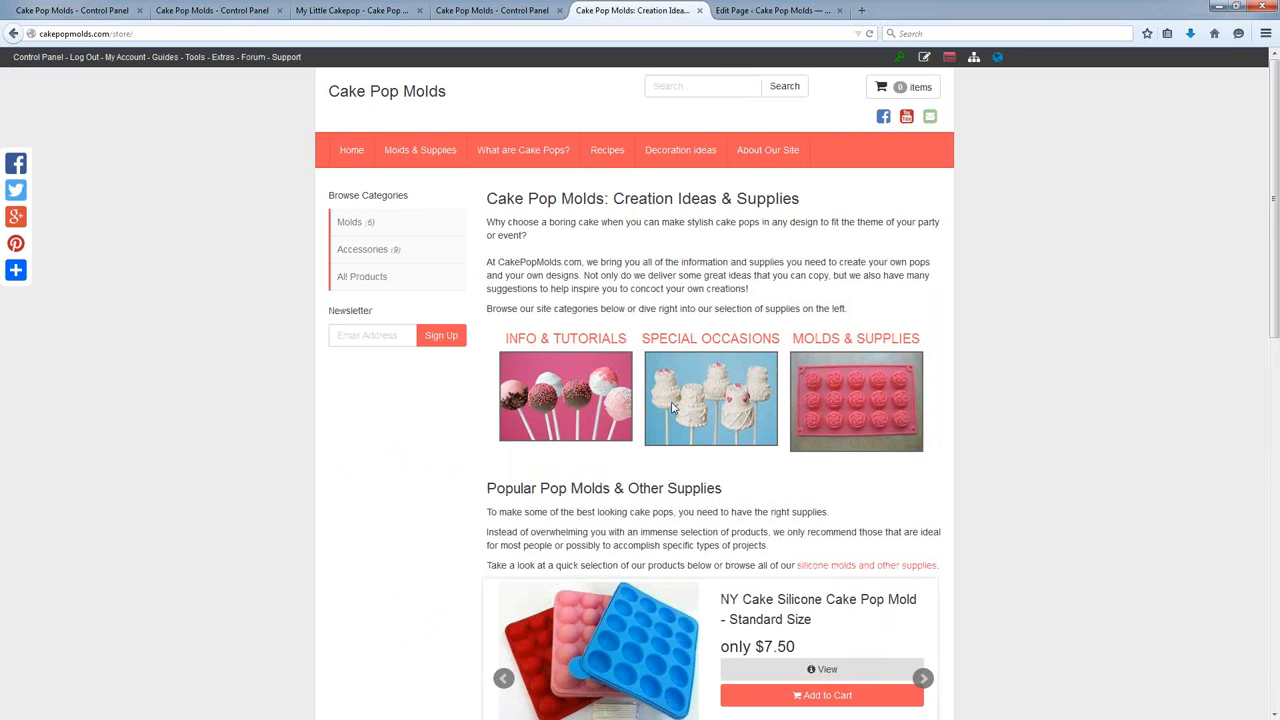
pyautogui.scroll(-3)
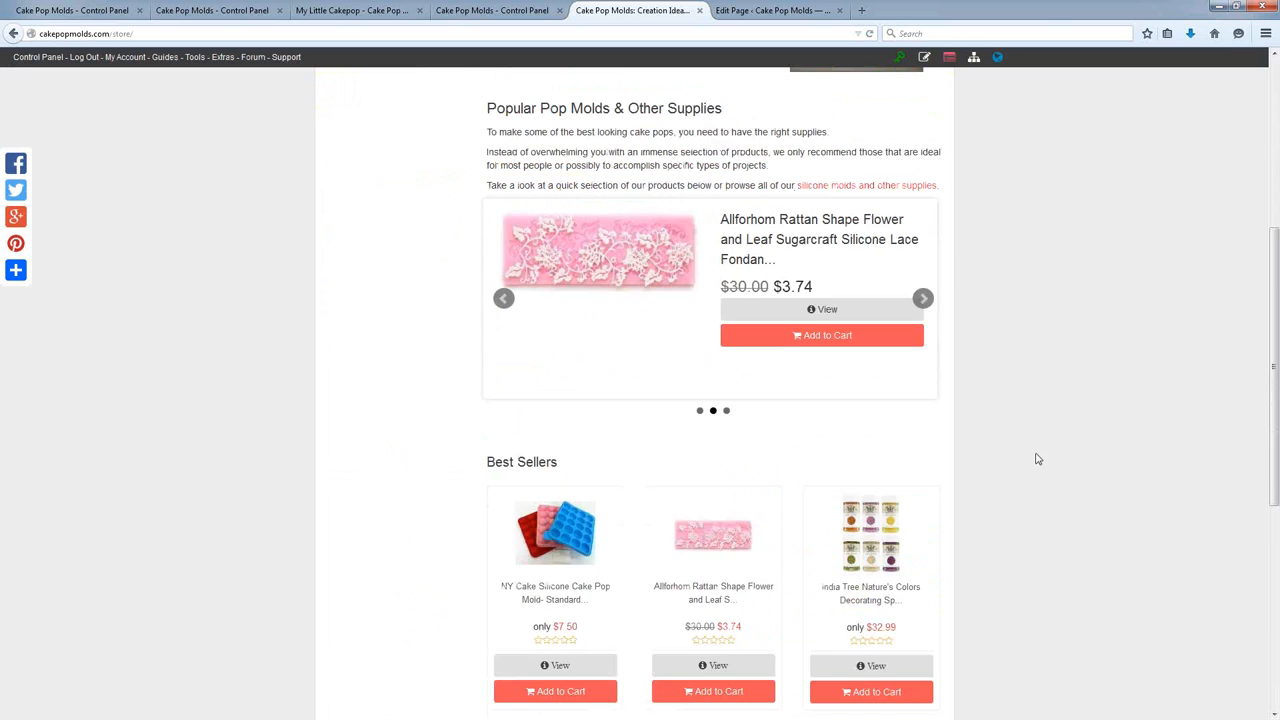
pyautogui.scroll(3)
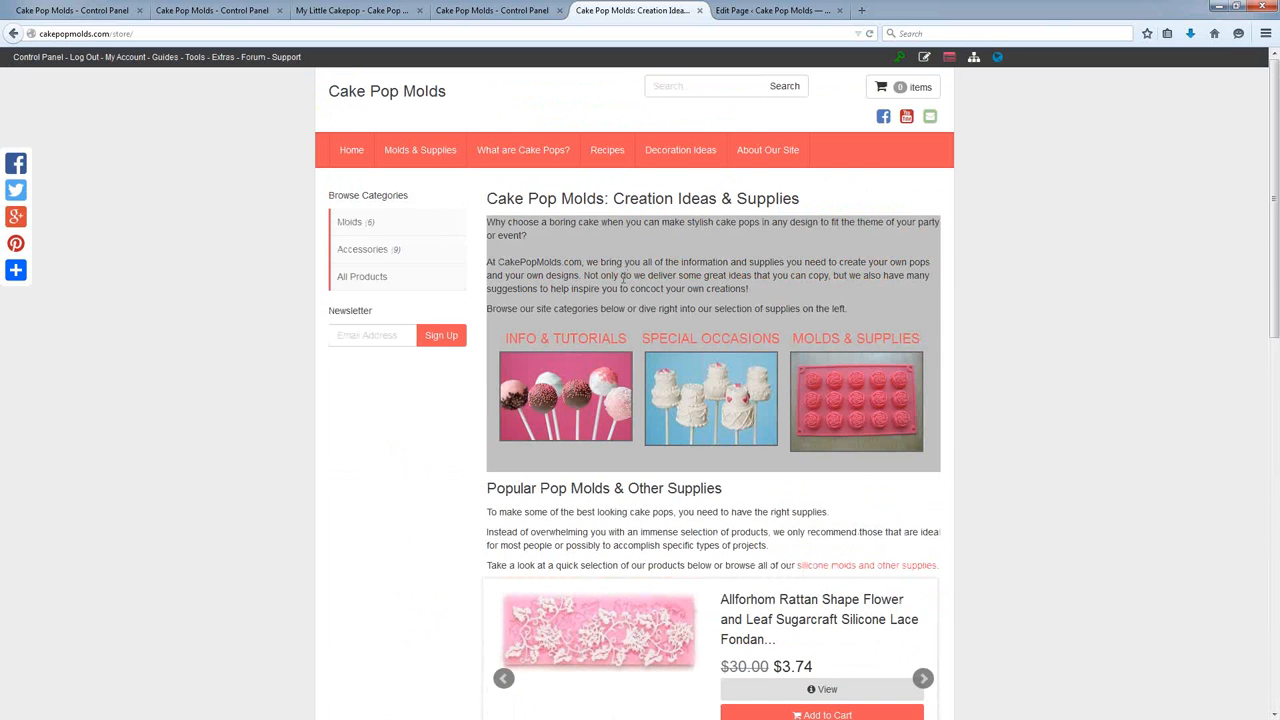
pyautogui.click(922, 678)
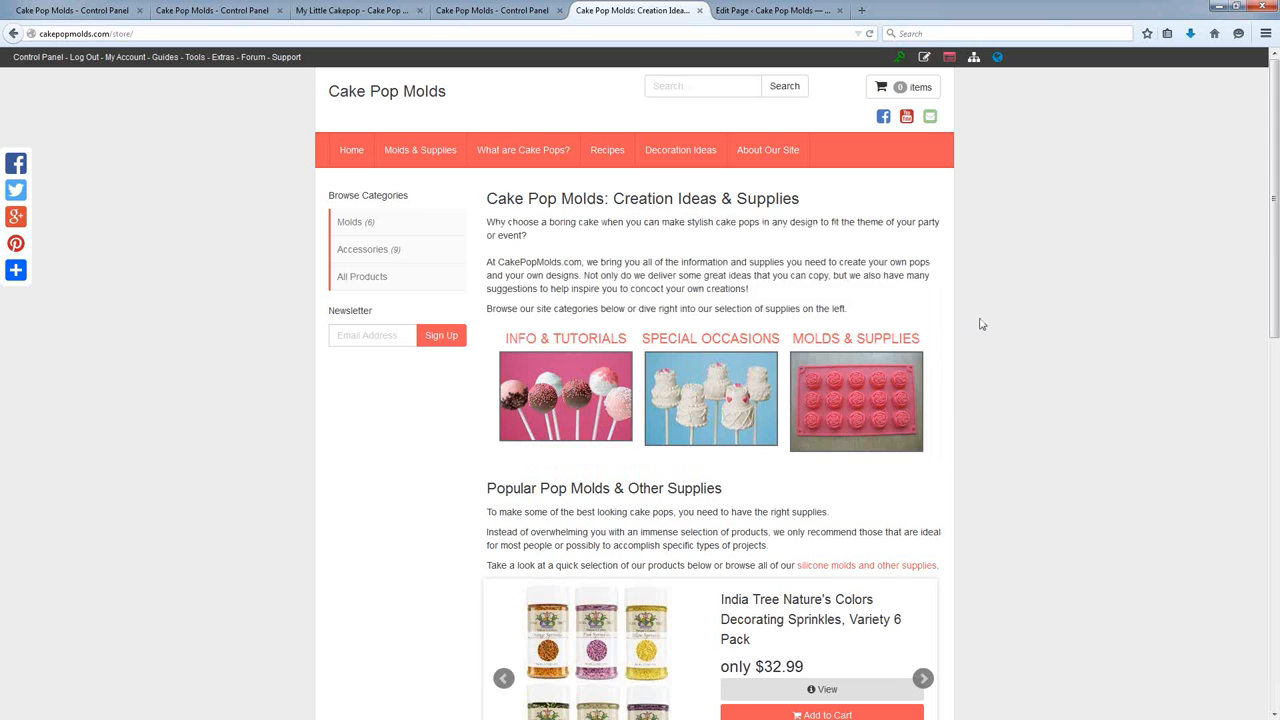
pyautogui.click(922, 678)
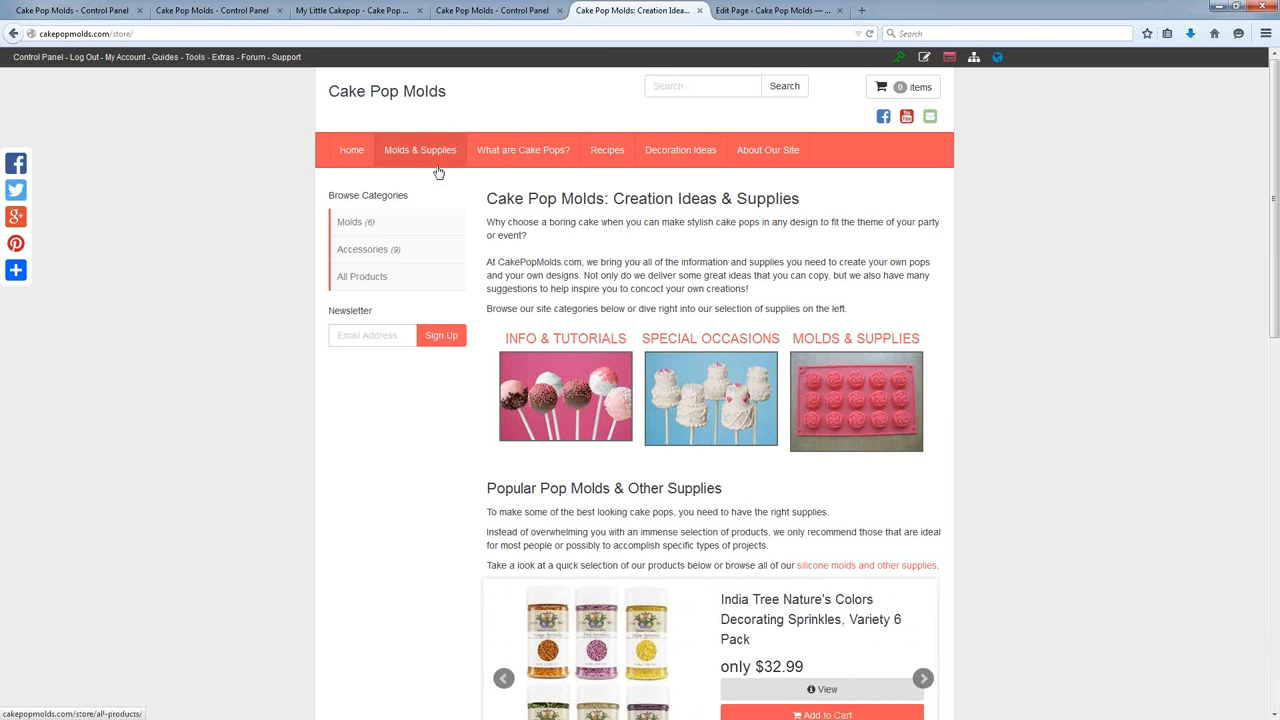
# Go back to the Cake Pop Molds home page via the Home navigation link.
pyautogui.click(351, 150)
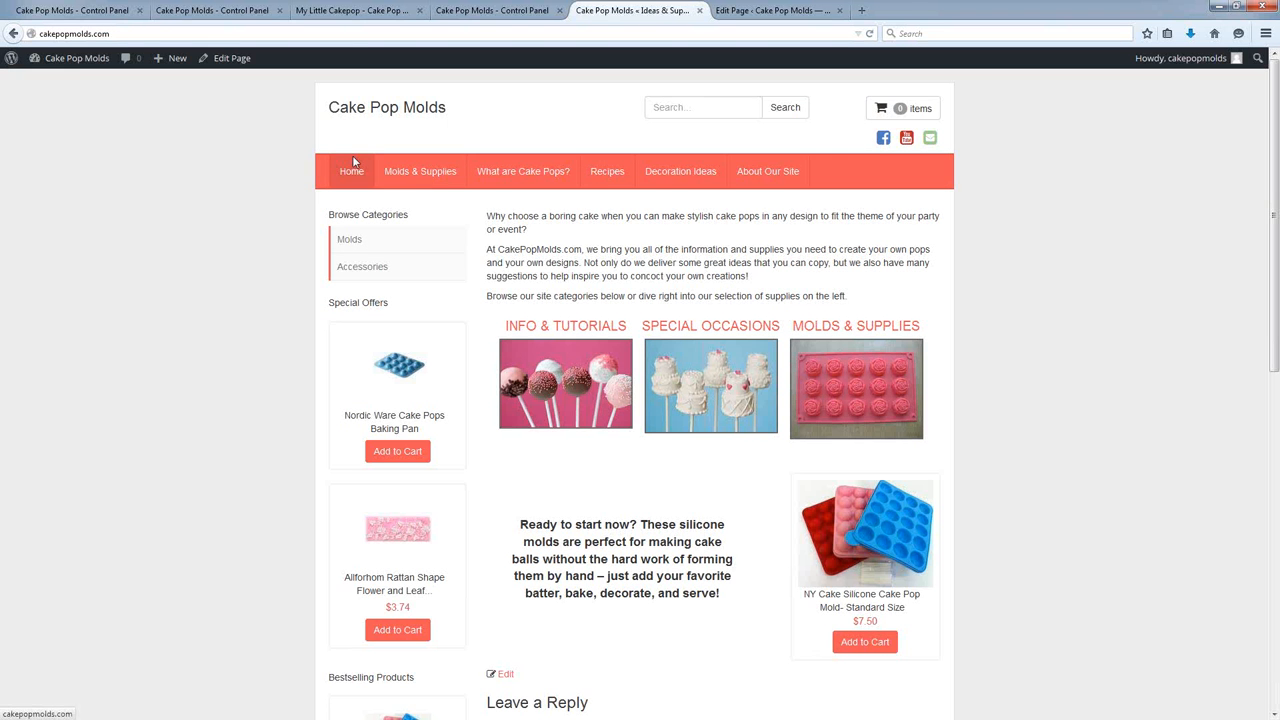
pyautogui.moveTo(954, 195)
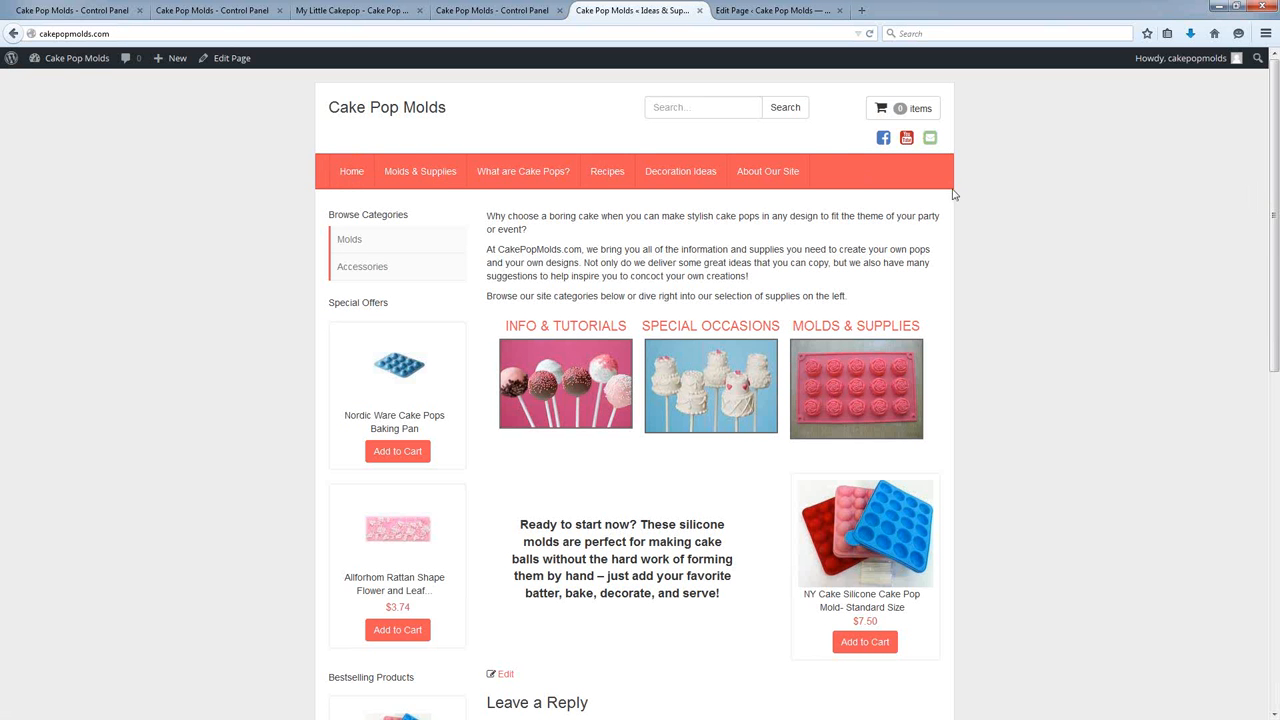
pyautogui.moveTo(1070, 303)
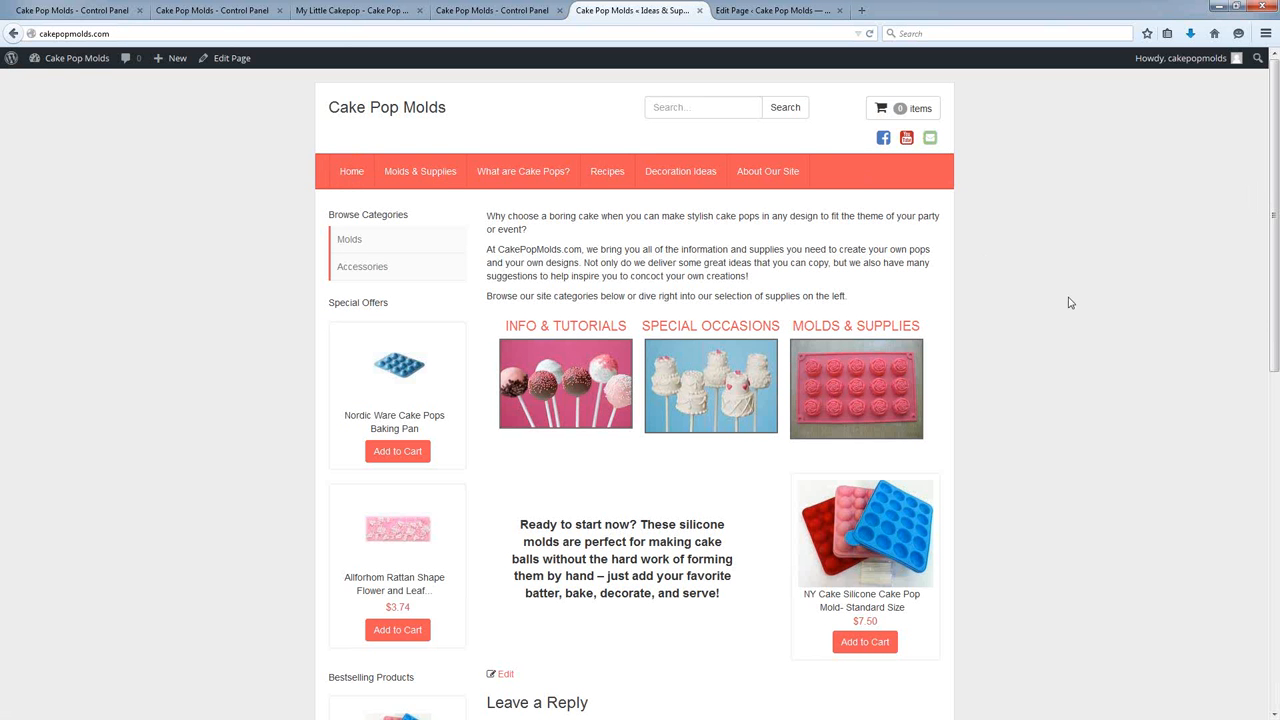
pyautogui.moveTo(1078, 294)
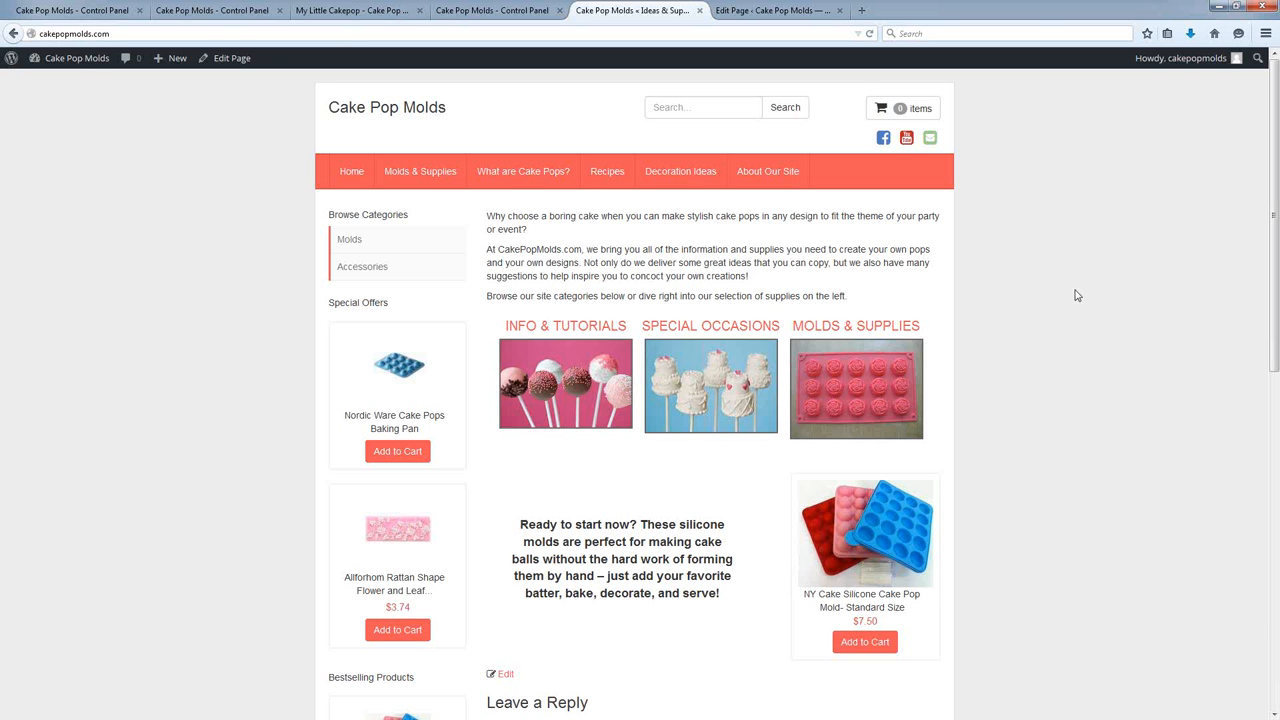
pyautogui.moveTo(678, 277)
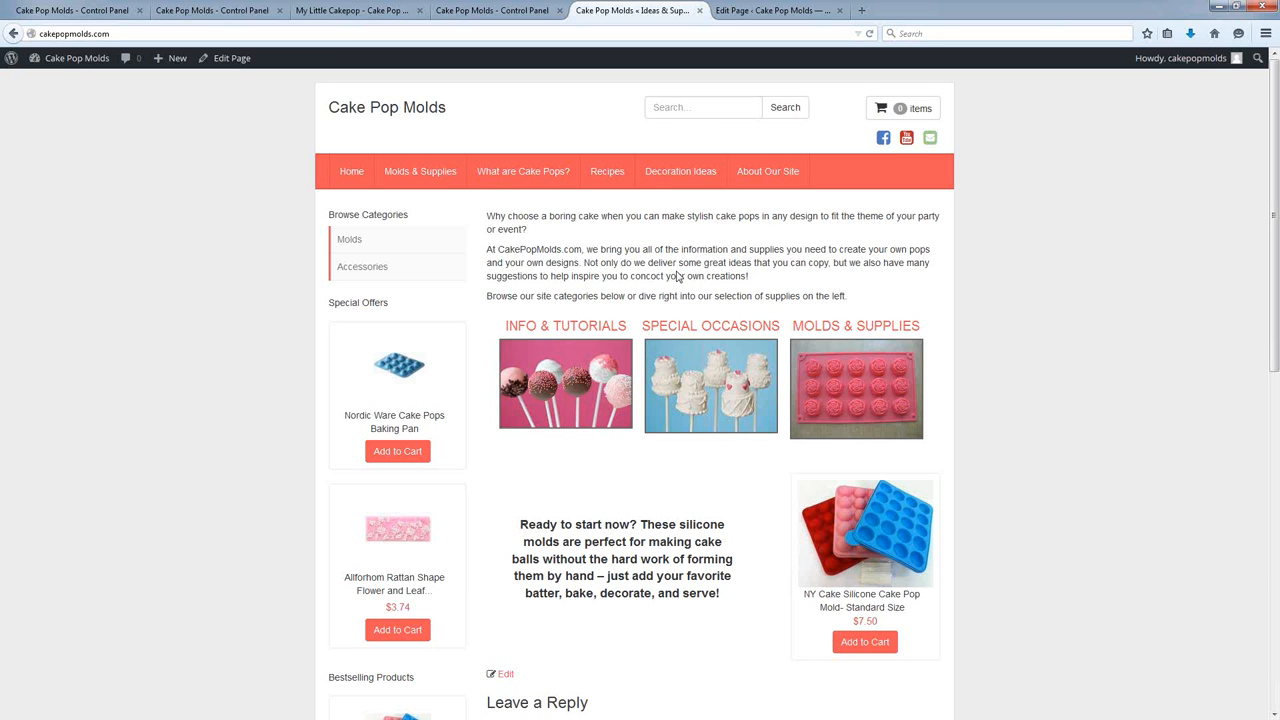
pyautogui.moveTo(678, 277)
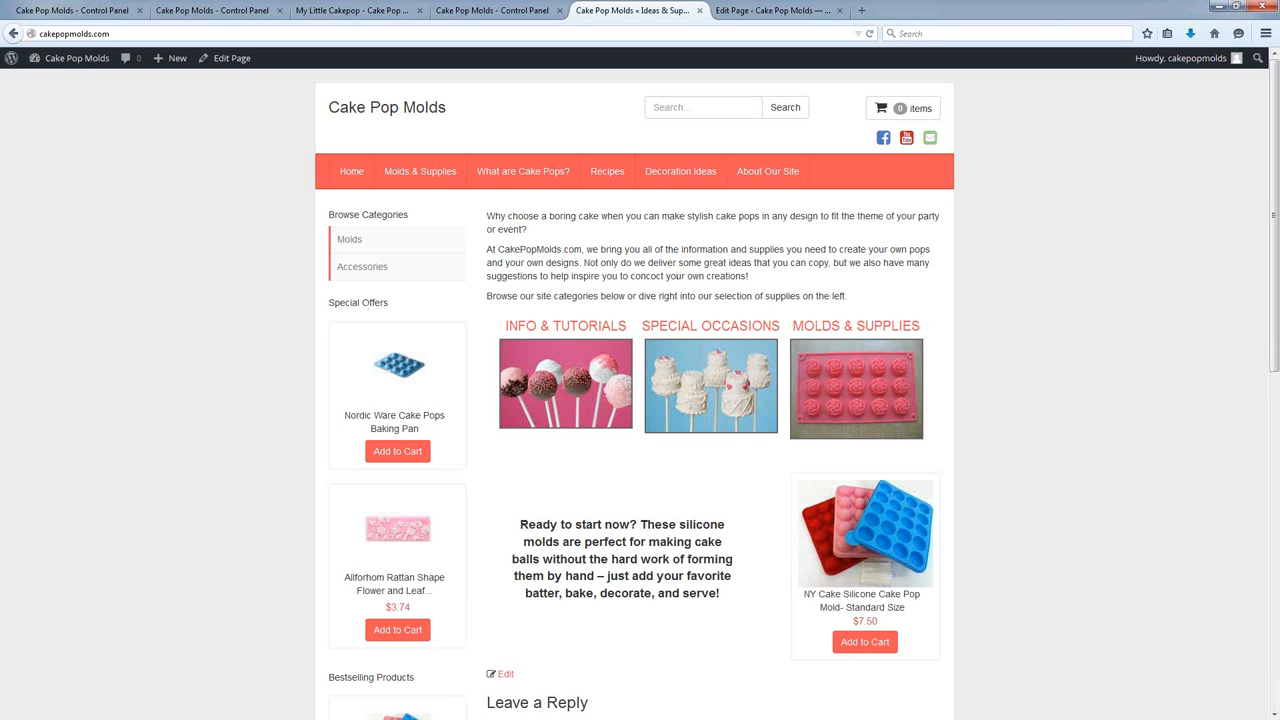